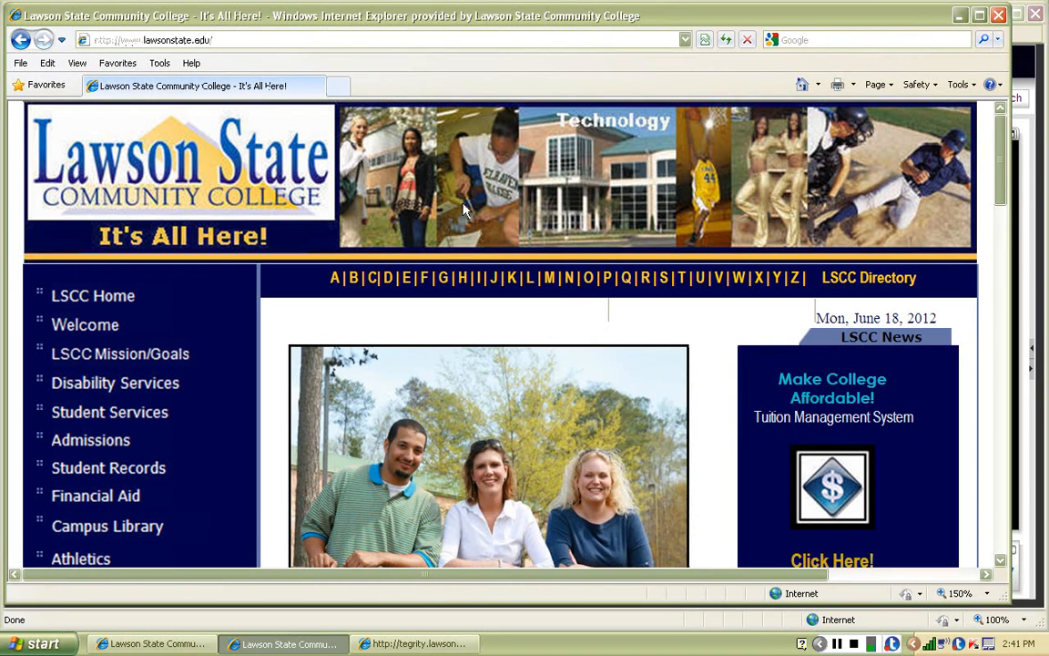
Scroll the Lawson State homepage down to the Summer 2012 Electronic Search for Classes link.
{"action": "scroll", "scroll_direction": "down", "scroll_amount": 3}
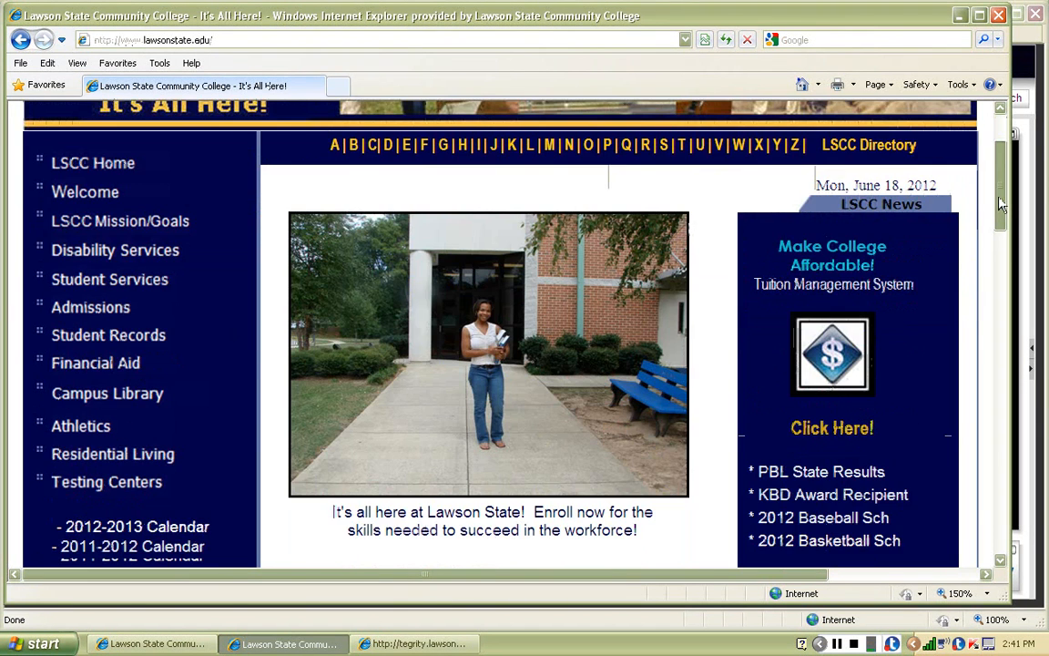
{"action": "scroll", "scroll_direction": "down", "scroll_amount": 3}
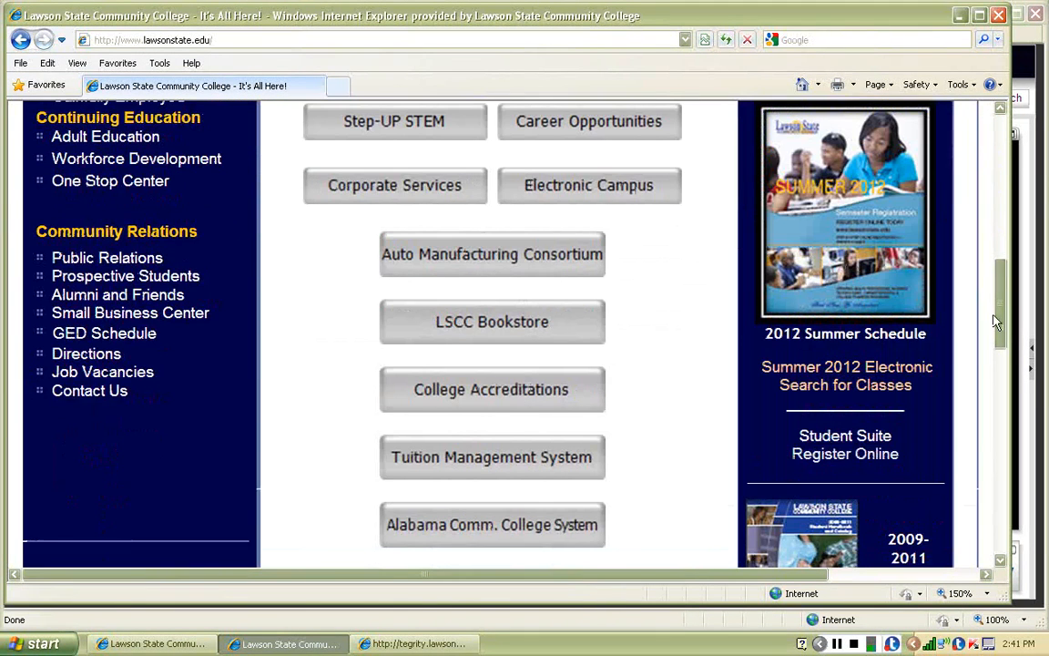
{"action": "mouse_move", "coordinate": [804, 394]}
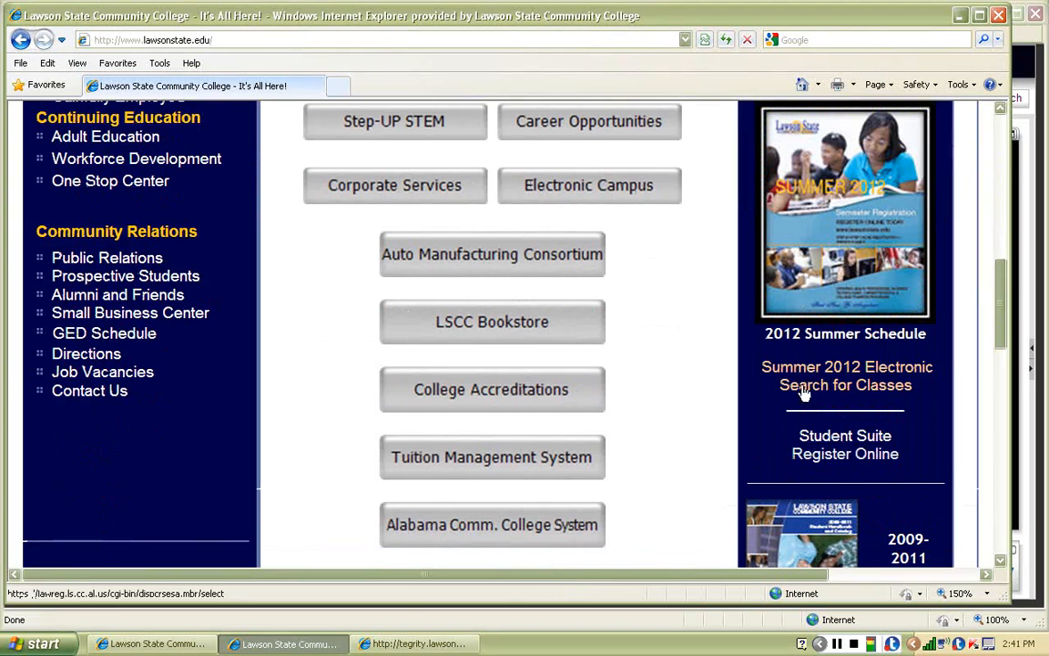
{"action": "mouse_move", "coordinate": [816, 386]}
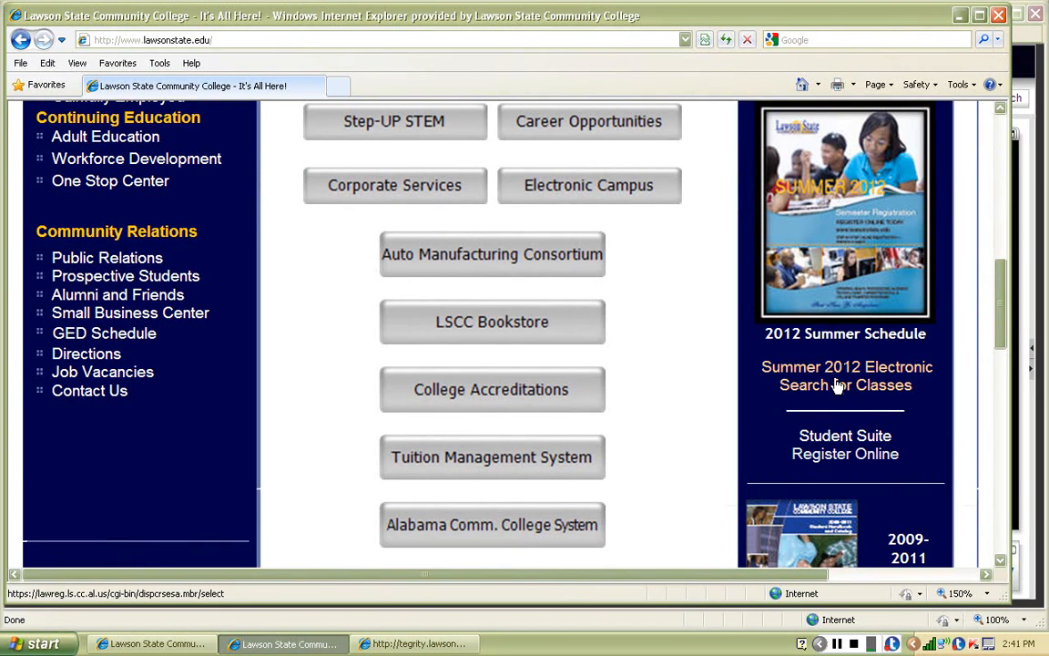
Launch the Summer 2012 class search and keep the SU11-2012 term selected.
{"action": "left_click", "coordinate": [846, 375]}
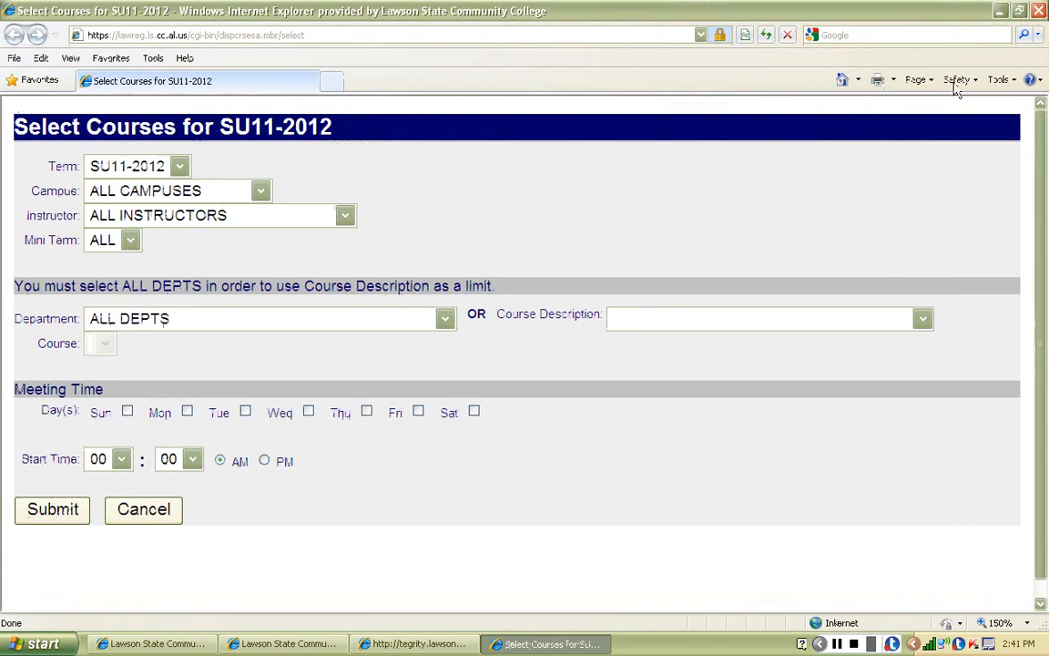
{"action": "mouse_move", "coordinate": [809, 248]}
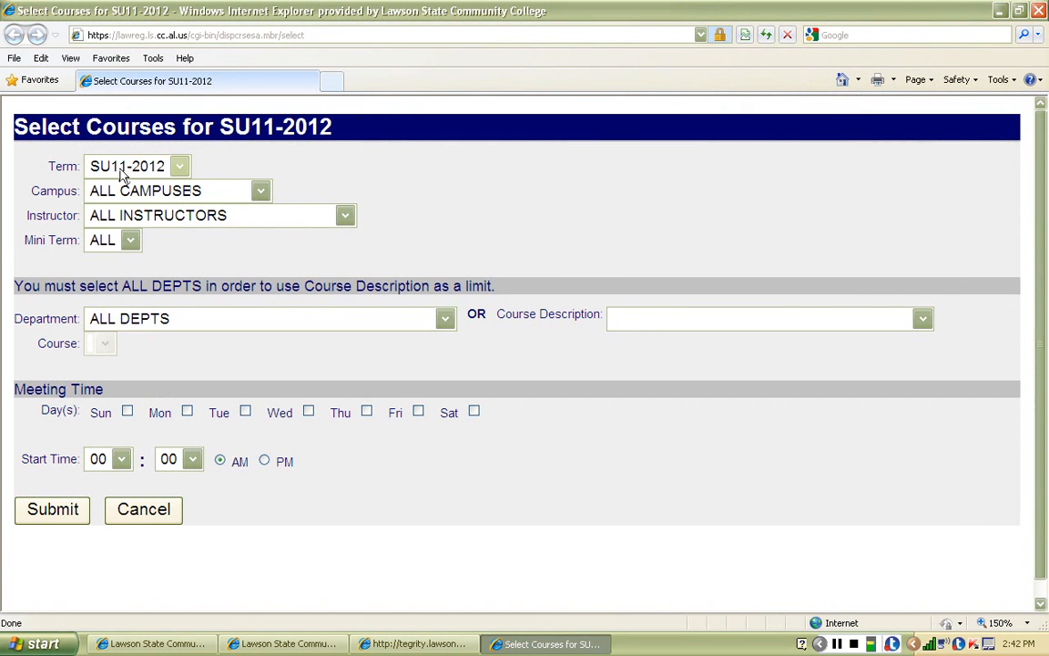
{"action": "left_click", "coordinate": [179, 166]}
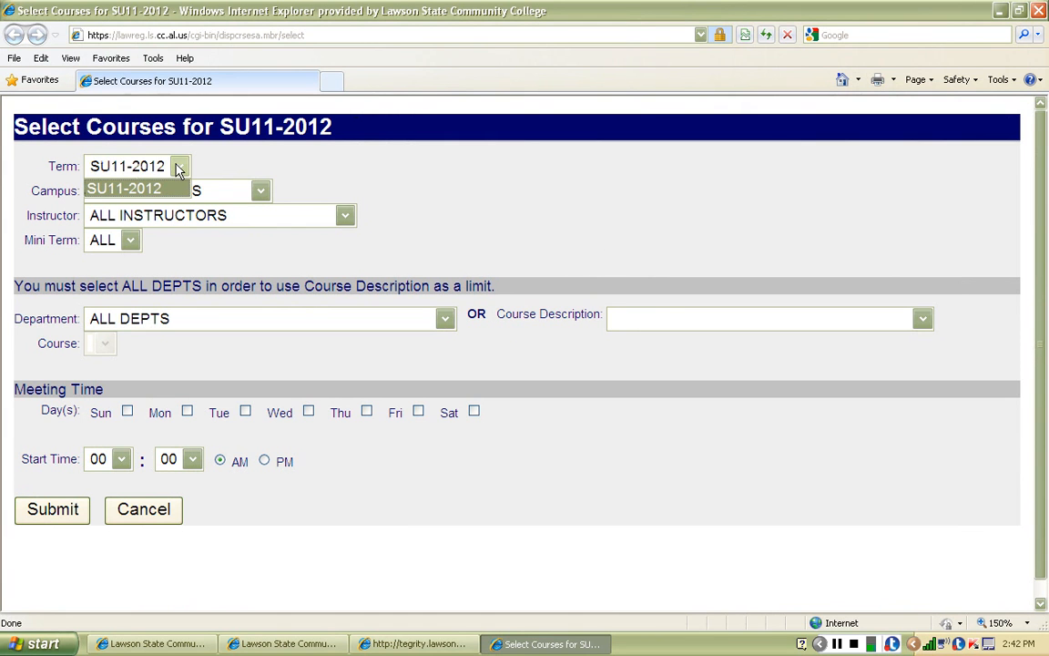
{"action": "left_click", "coordinate": [128, 188]}
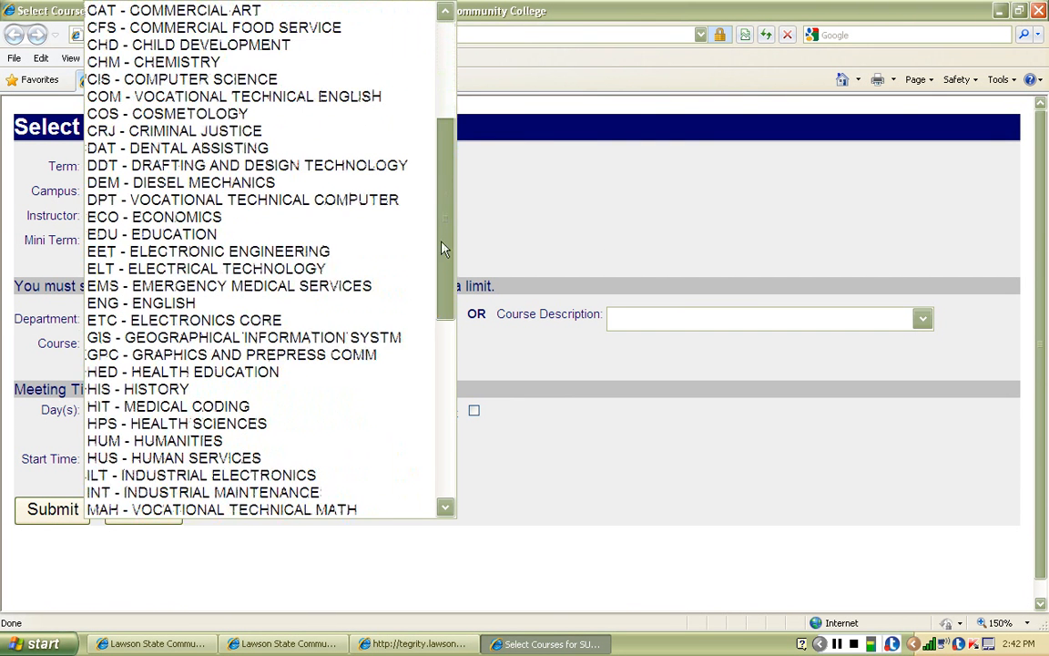
{"action": "left_click", "coordinate": [142, 302]}
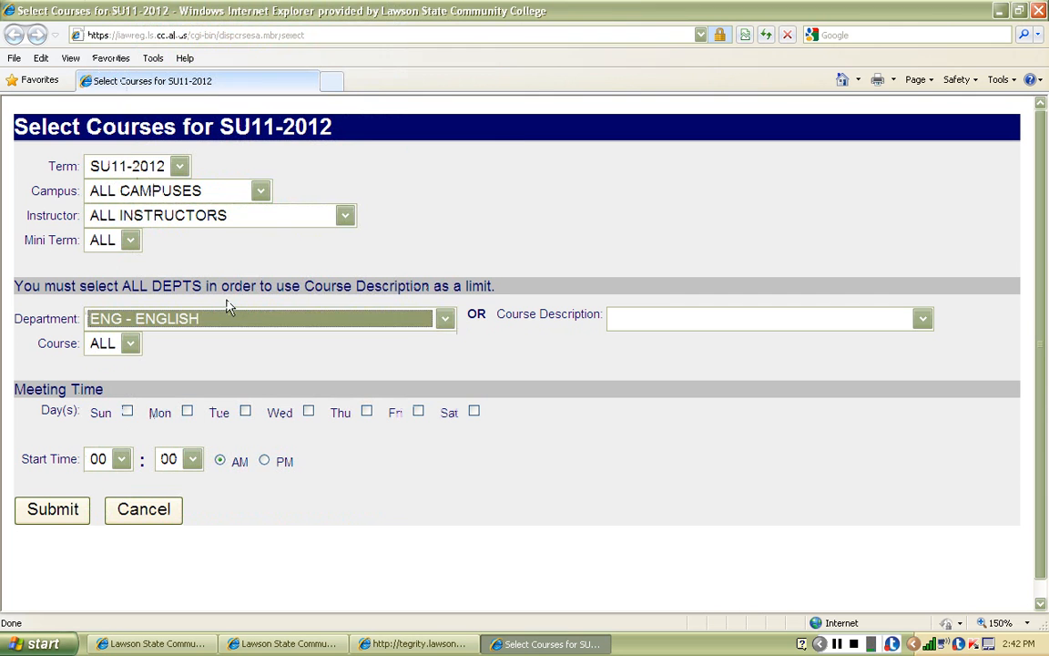
{"action": "left_click", "coordinate": [131, 343]}
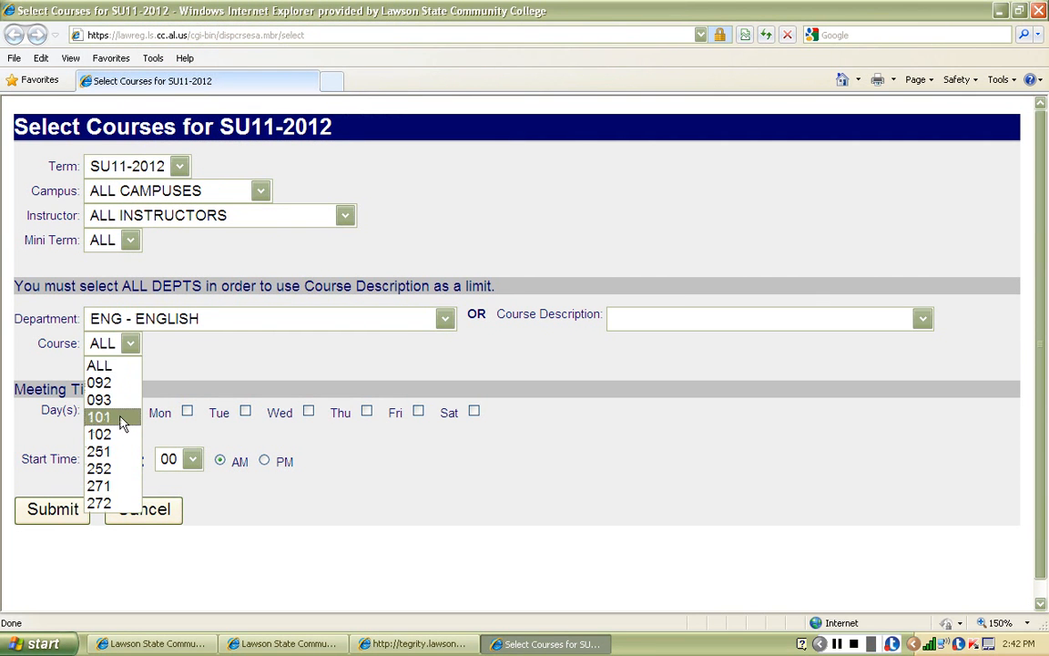
{"action": "left_click", "coordinate": [98, 417]}
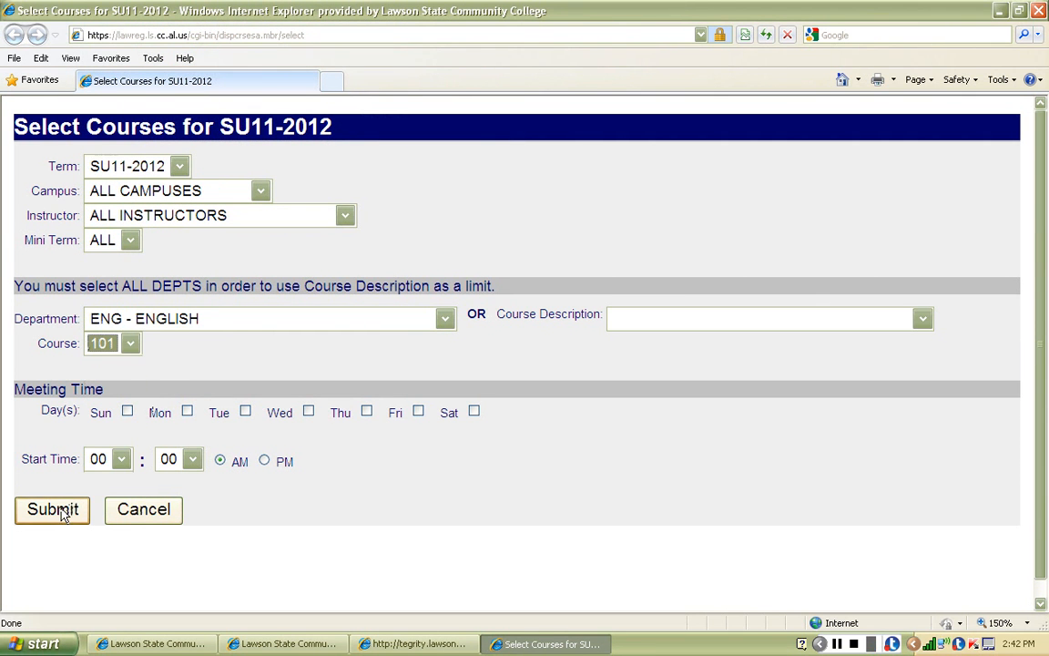
{"action": "left_click", "coordinate": [51, 510]}
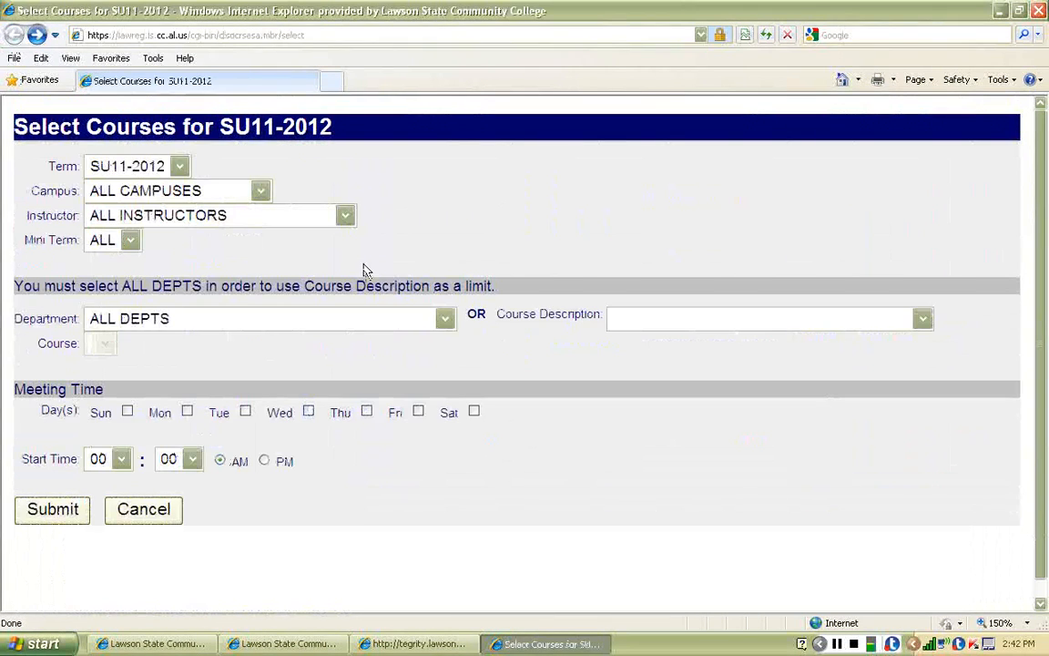
Search ENG - ENGLISH course 101 at Bessemer Campus, listing four sections with two canceled.
{"action": "left_click", "coordinate": [444, 317]}
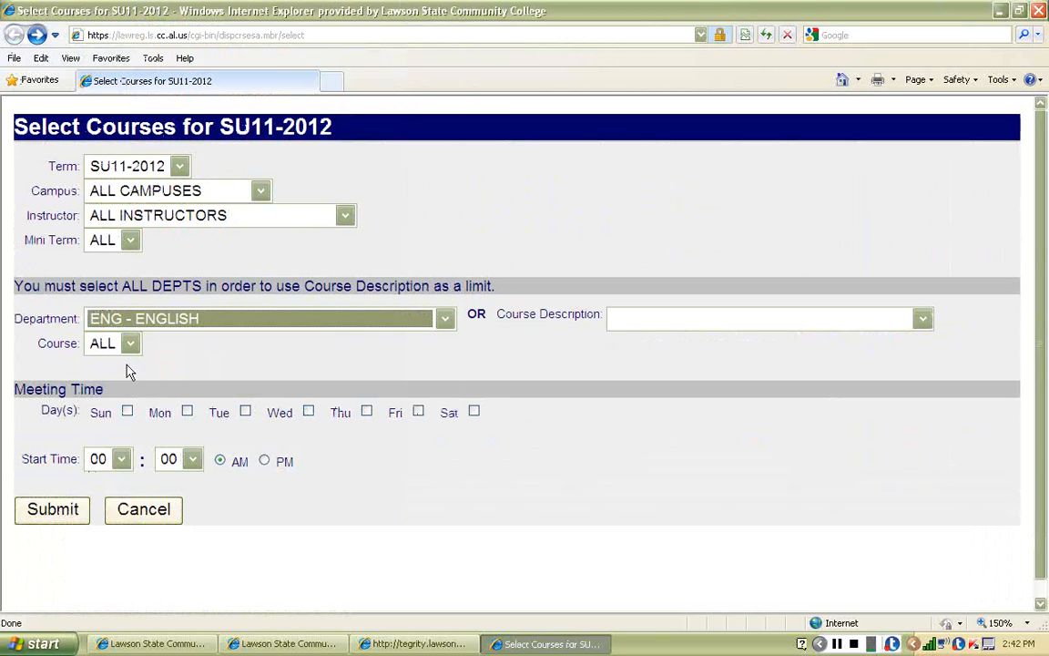
{"action": "left_click", "coordinate": [131, 342]}
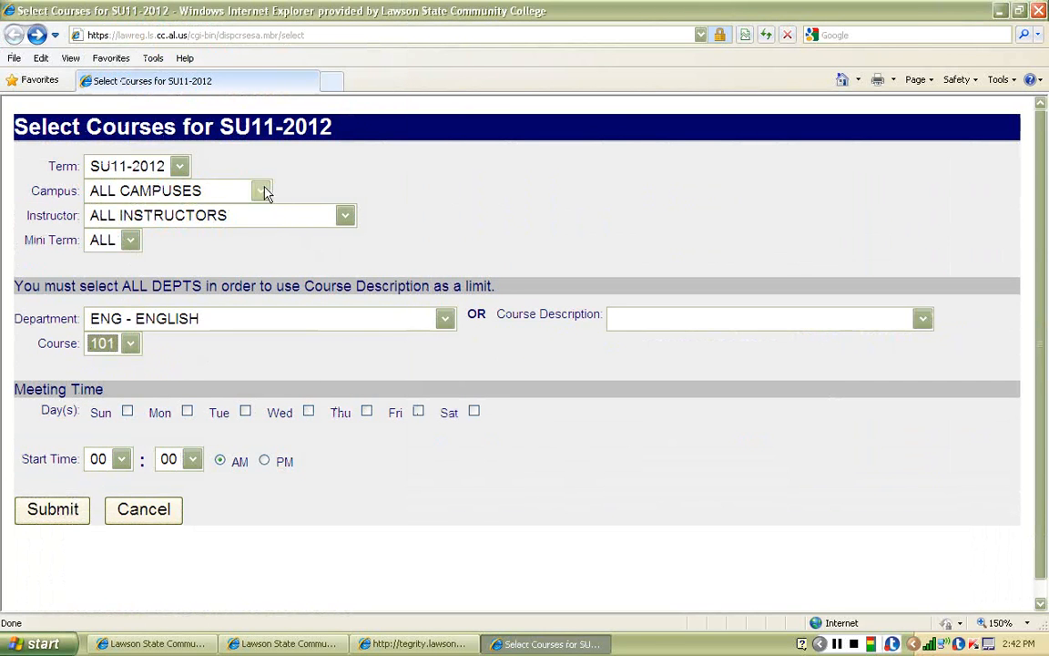
{"action": "left_click", "coordinate": [263, 192]}
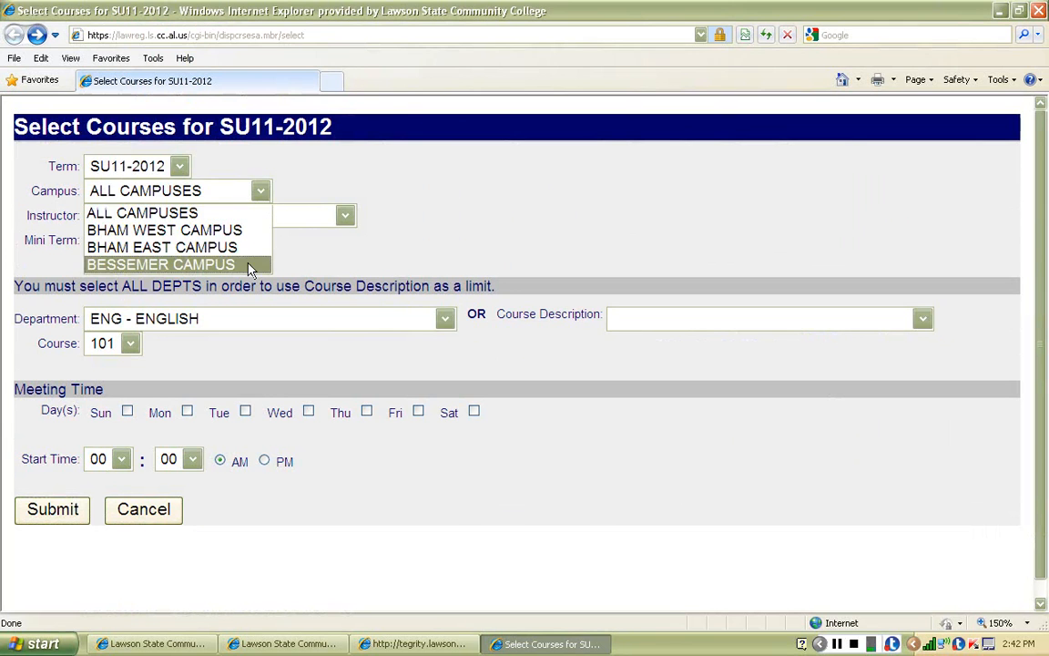
{"action": "left_click", "coordinate": [160, 264]}
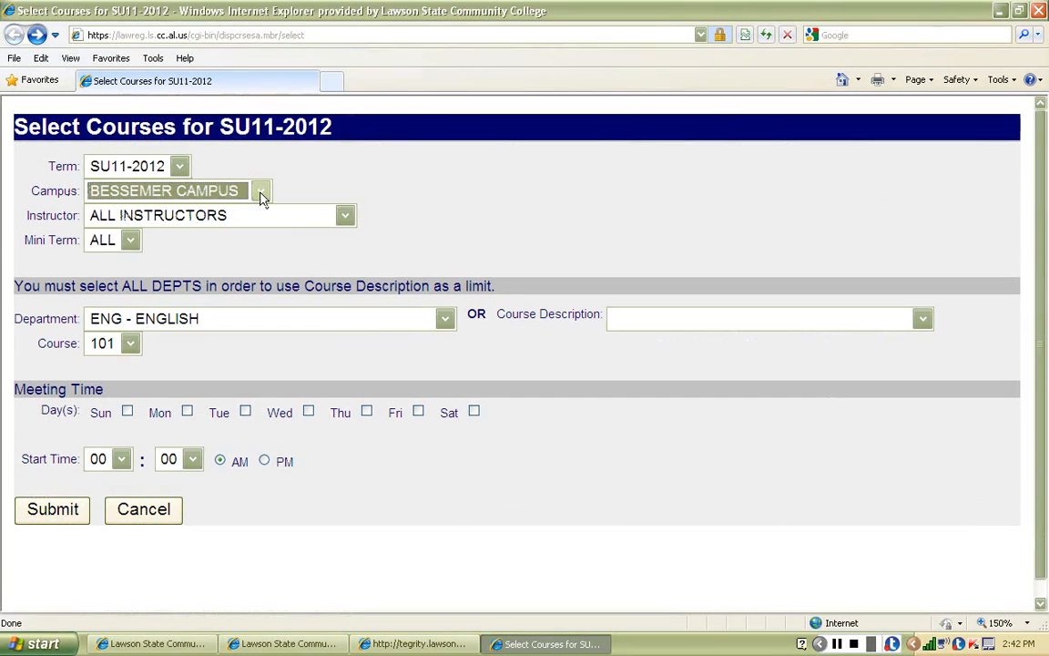
{"action": "left_click", "coordinate": [51, 510]}
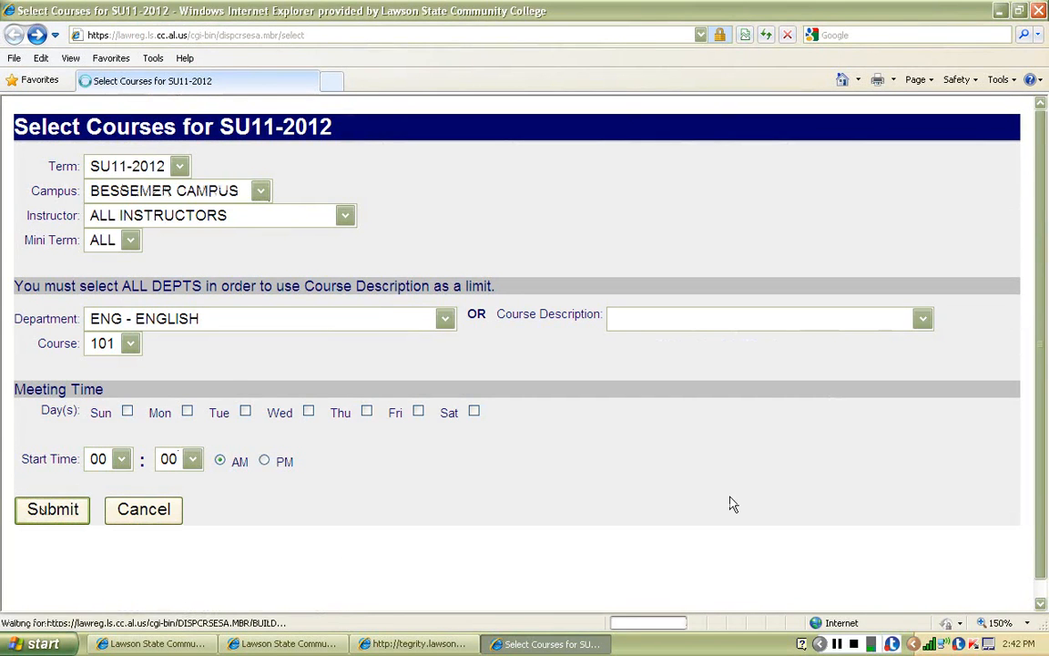
{"action": "left_click", "coordinate": [51, 510]}
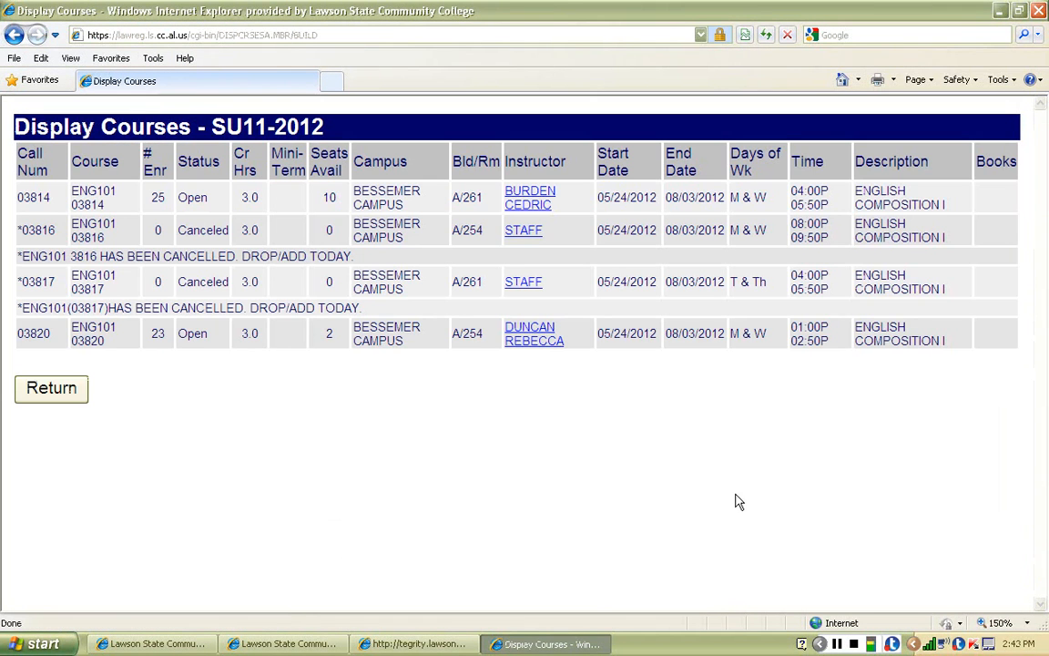
{"action": "mouse_move", "coordinate": [763, 474]}
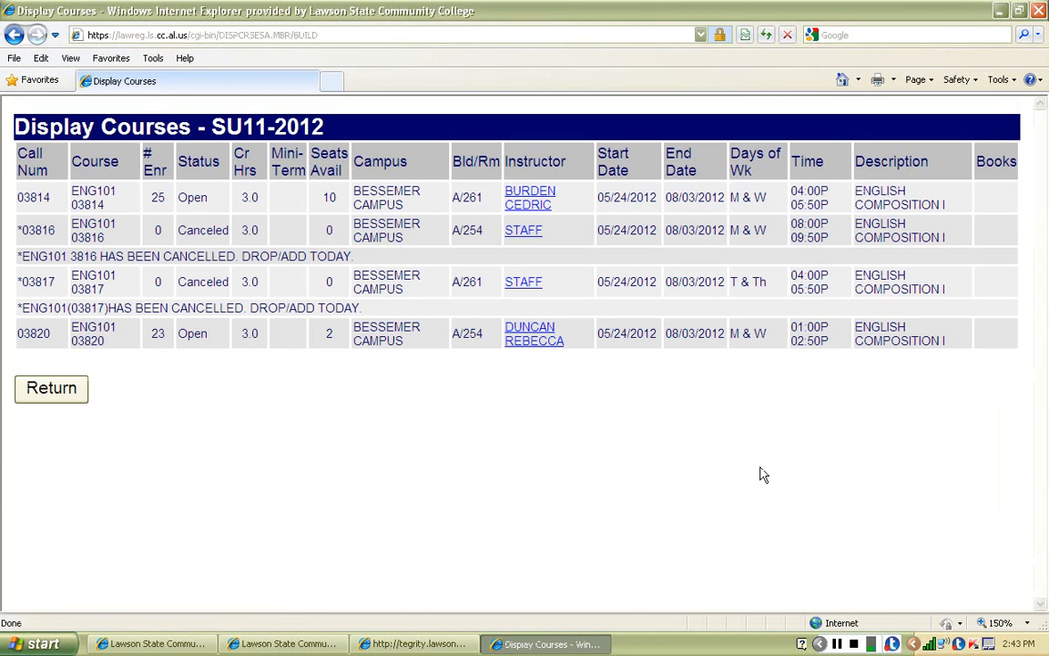
{"action": "mouse_move", "coordinate": [767, 465]}
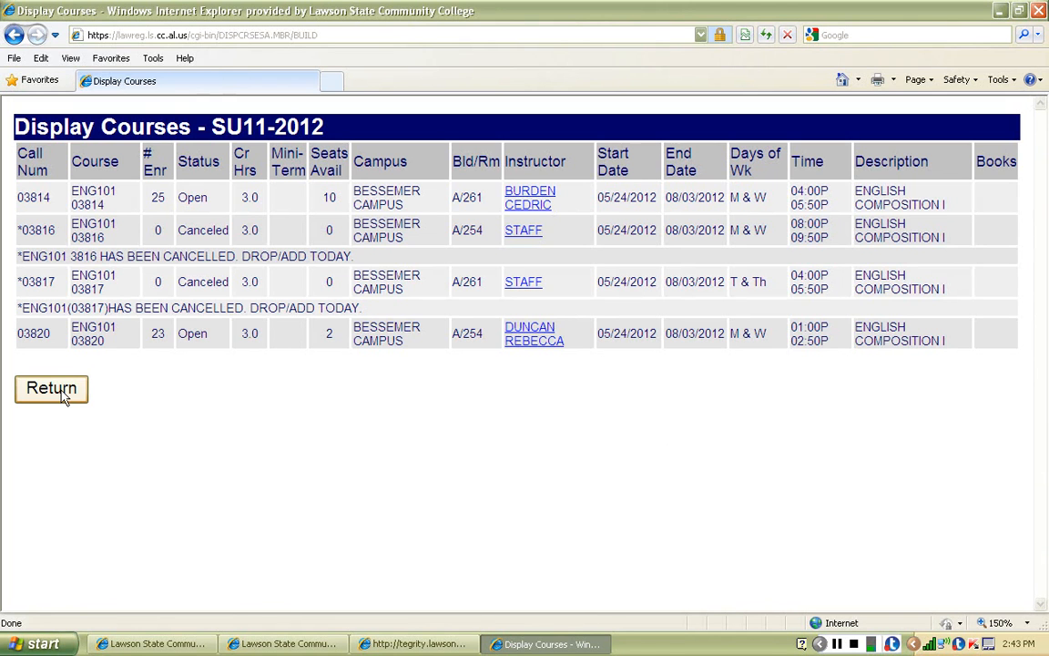
Return to the form and narrow English 101 at Bessemer to Monday and Wednesday meetings.
{"action": "left_click", "coordinate": [51, 388]}
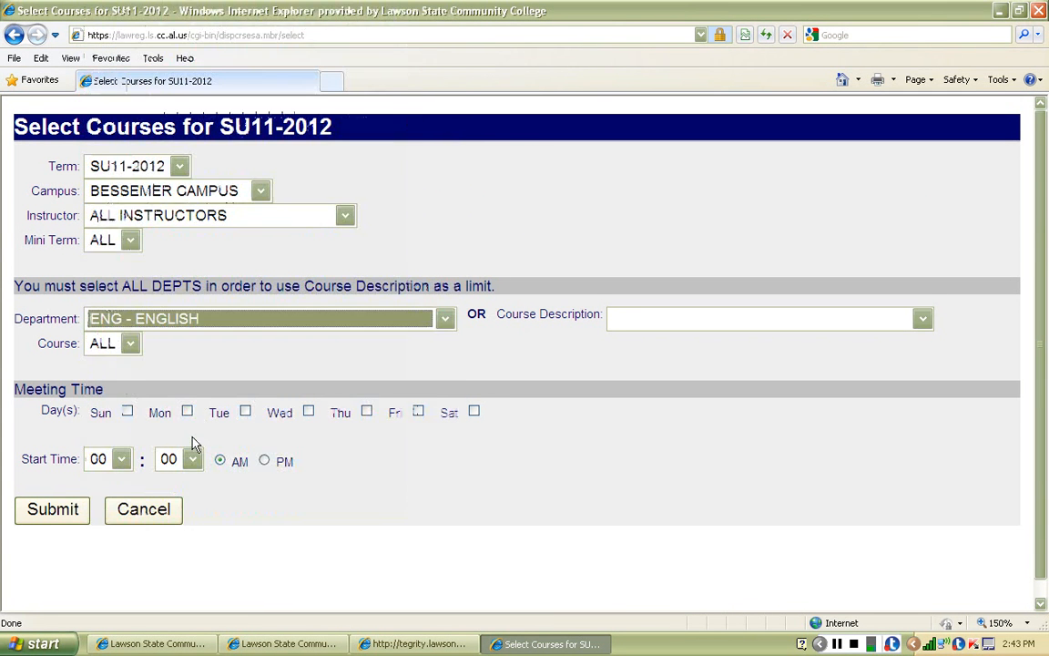
{"action": "left_click", "coordinate": [131, 342]}
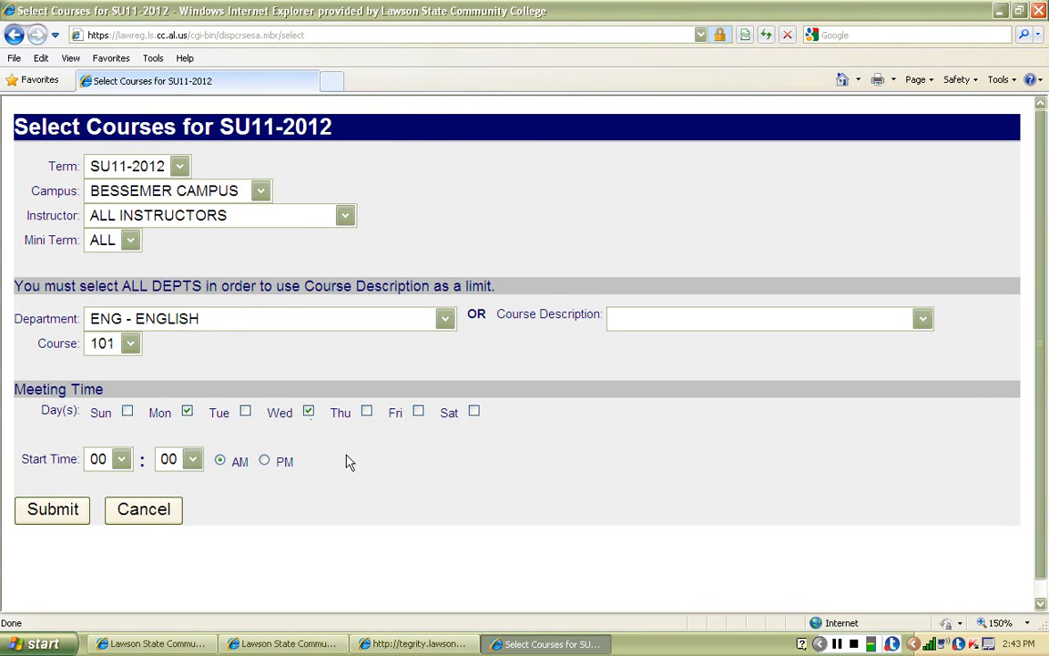
{"action": "left_click", "coordinate": [51, 510]}
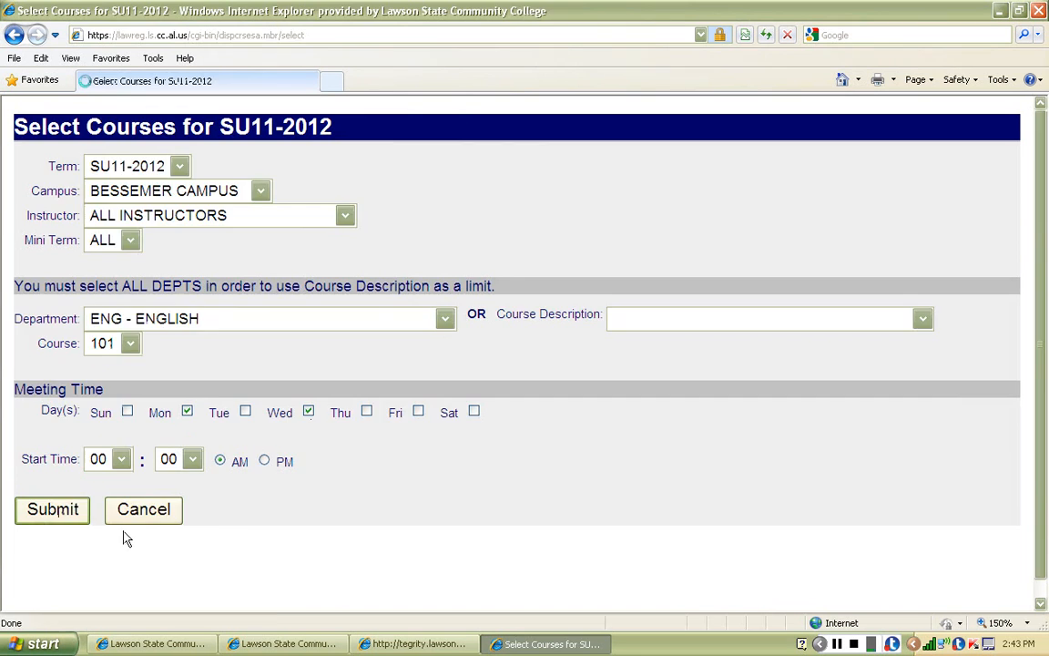
{"action": "left_click", "coordinate": [51, 510]}
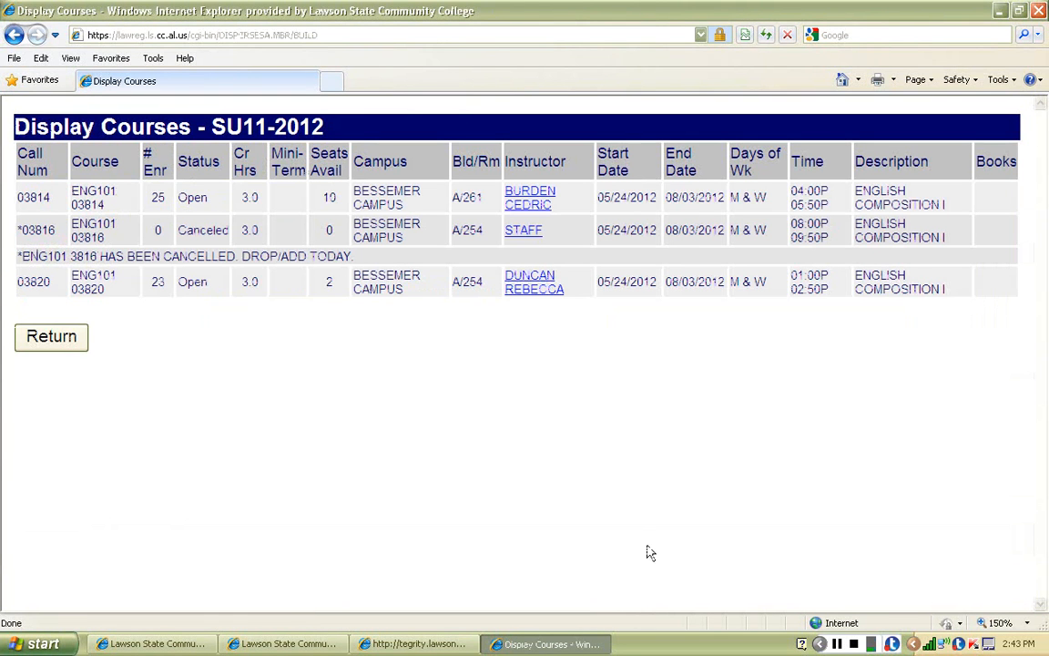
{"action": "mouse_move", "coordinate": [559, 525]}
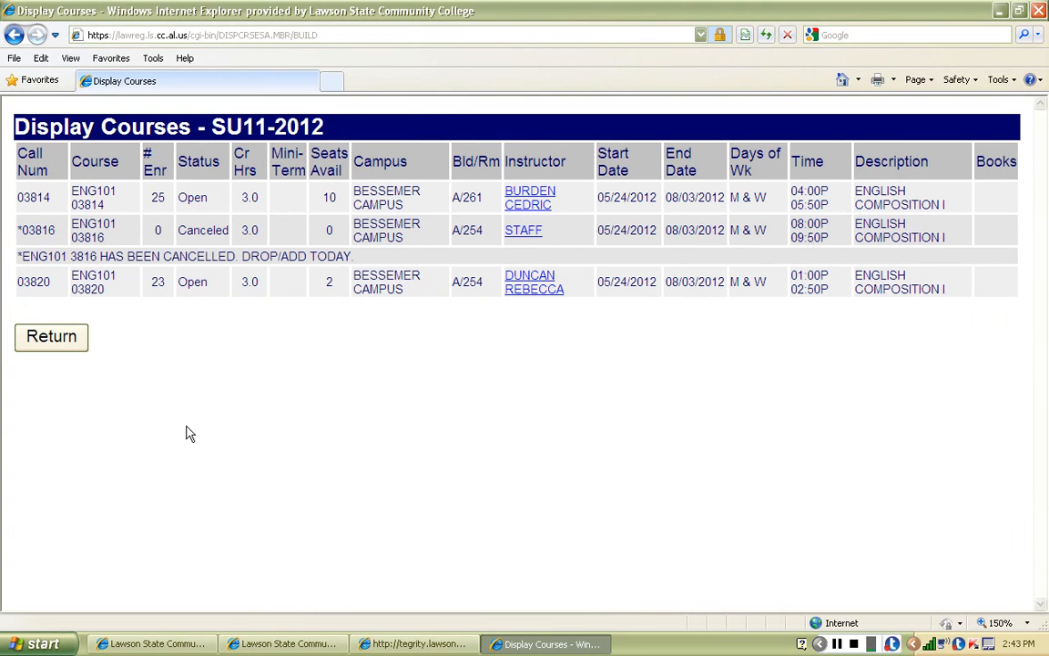
{"action": "mouse_move", "coordinate": [186, 426]}
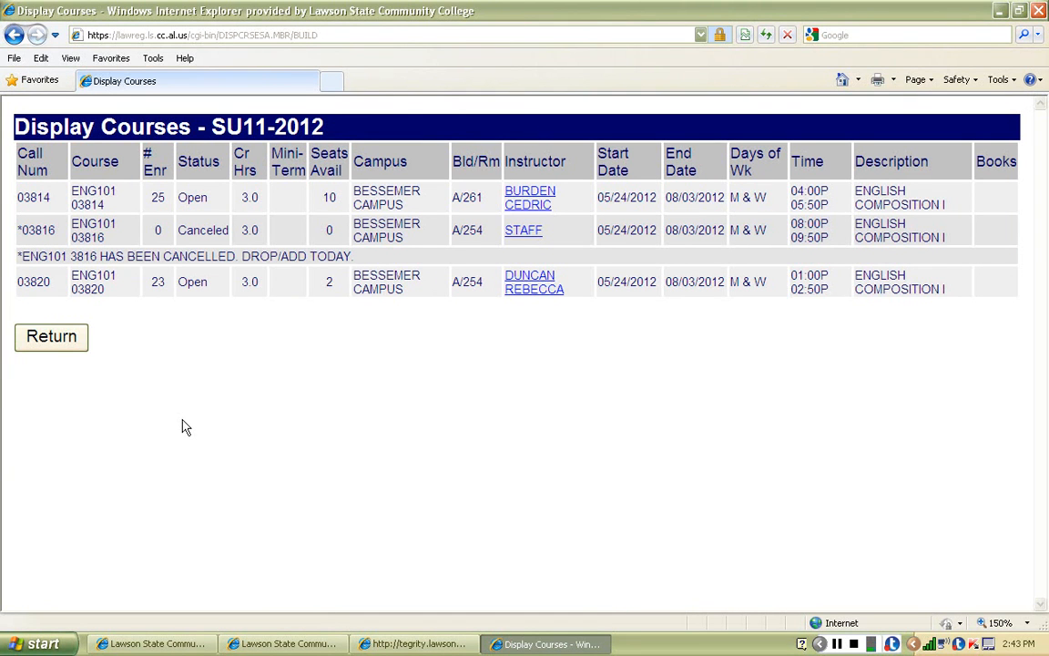
{"action": "double_click", "coordinate": [190, 230]}
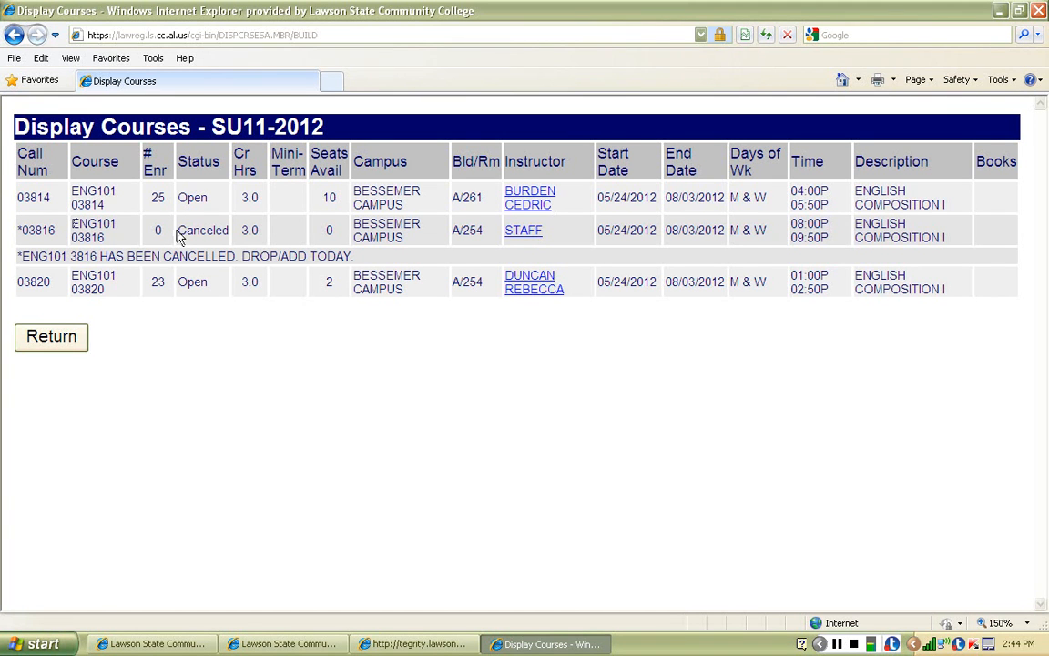
{"action": "double_click", "coordinate": [202, 230]}
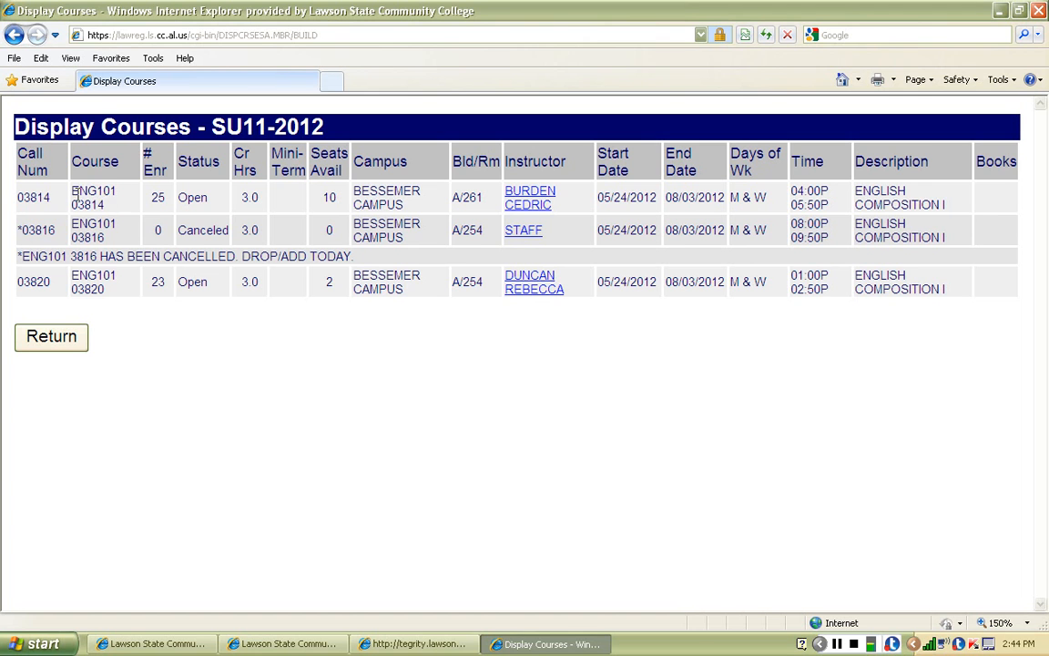
{"action": "double_click", "coordinate": [94, 280]}
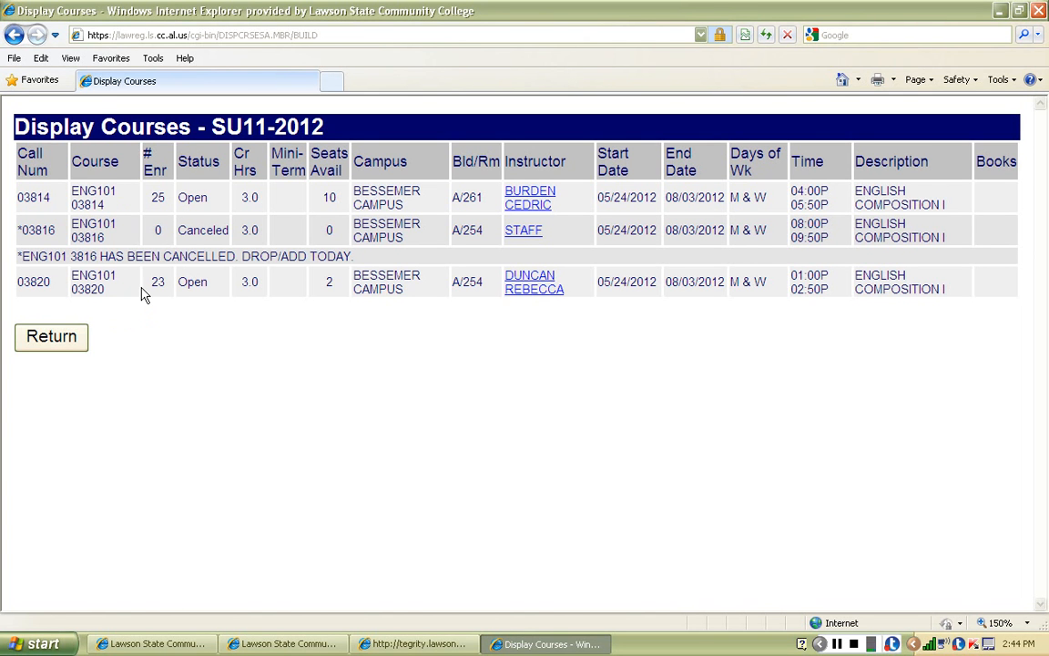
{"action": "mouse_move", "coordinate": [229, 236]}
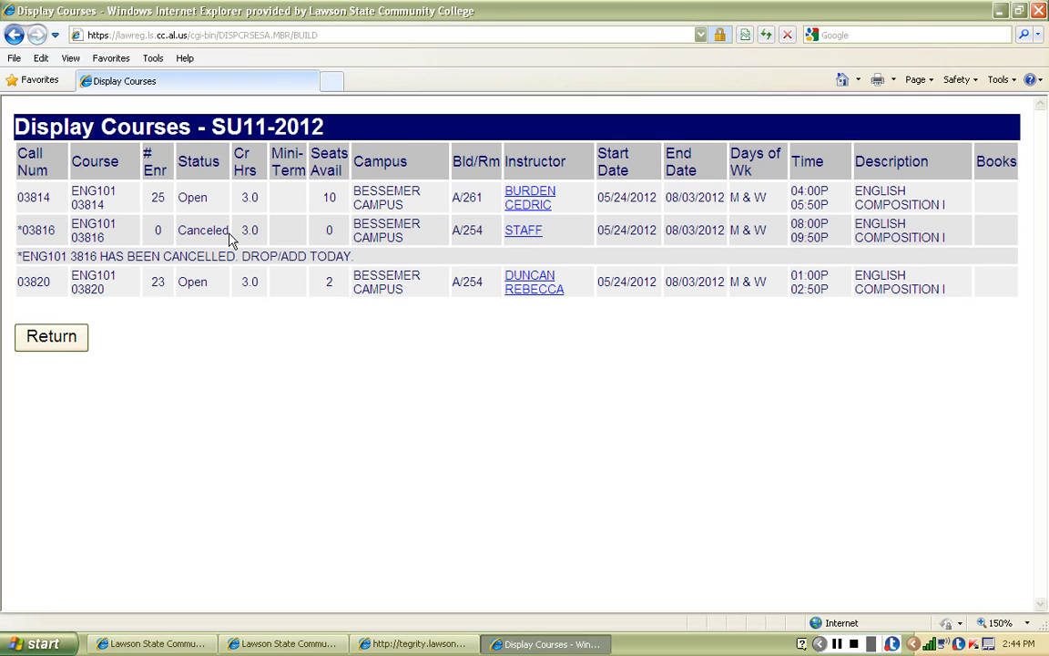
{"action": "left_click", "coordinate": [51, 336]}
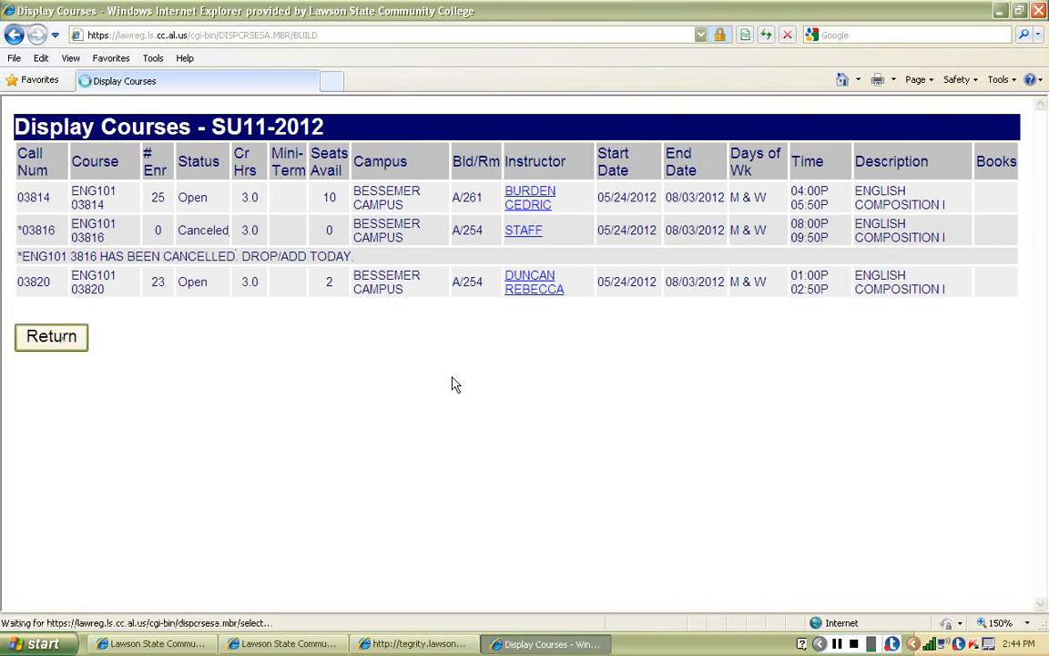
Search by one chosen instructor, listing their three SU11-2012 HPS103 sections.
{"action": "left_click", "coordinate": [51, 335]}
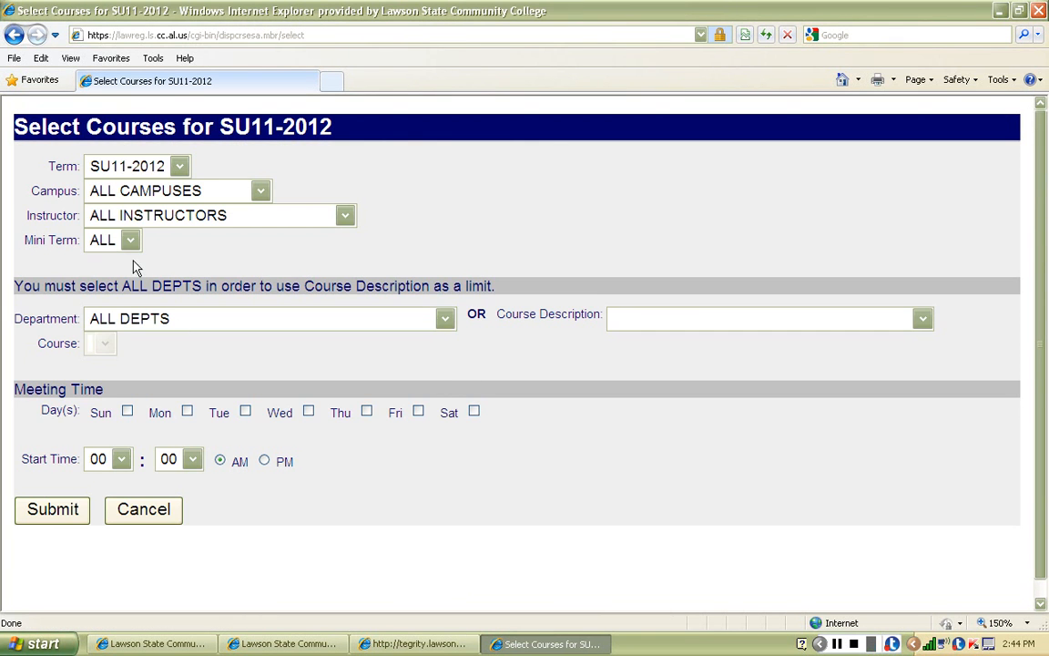
{"action": "left_click", "coordinate": [345, 215]}
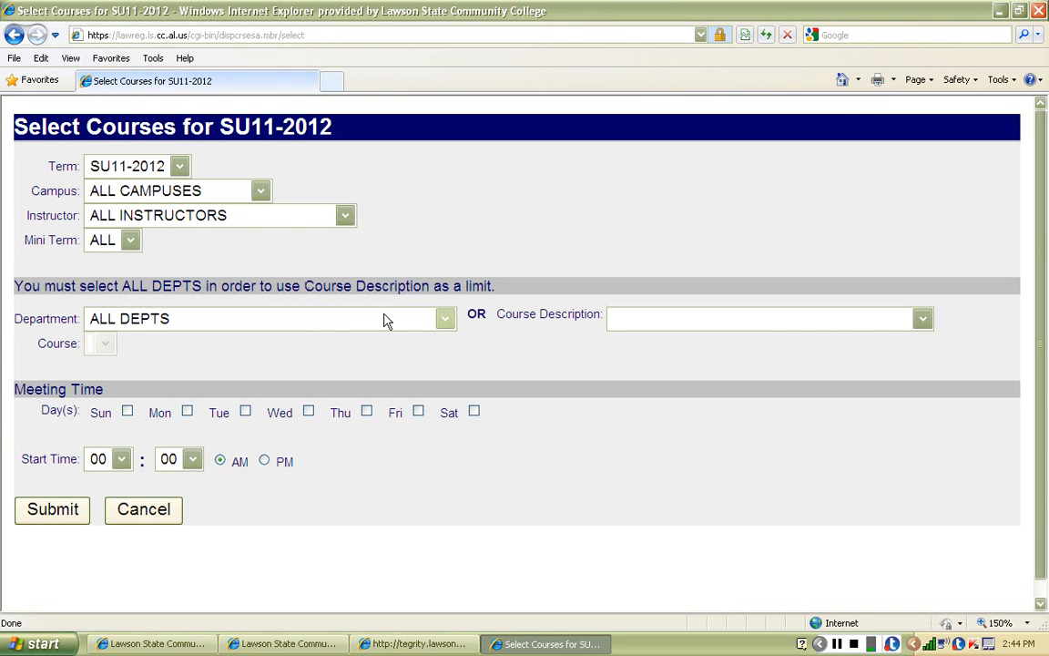
{"action": "mouse_move", "coordinate": [448, 411]}
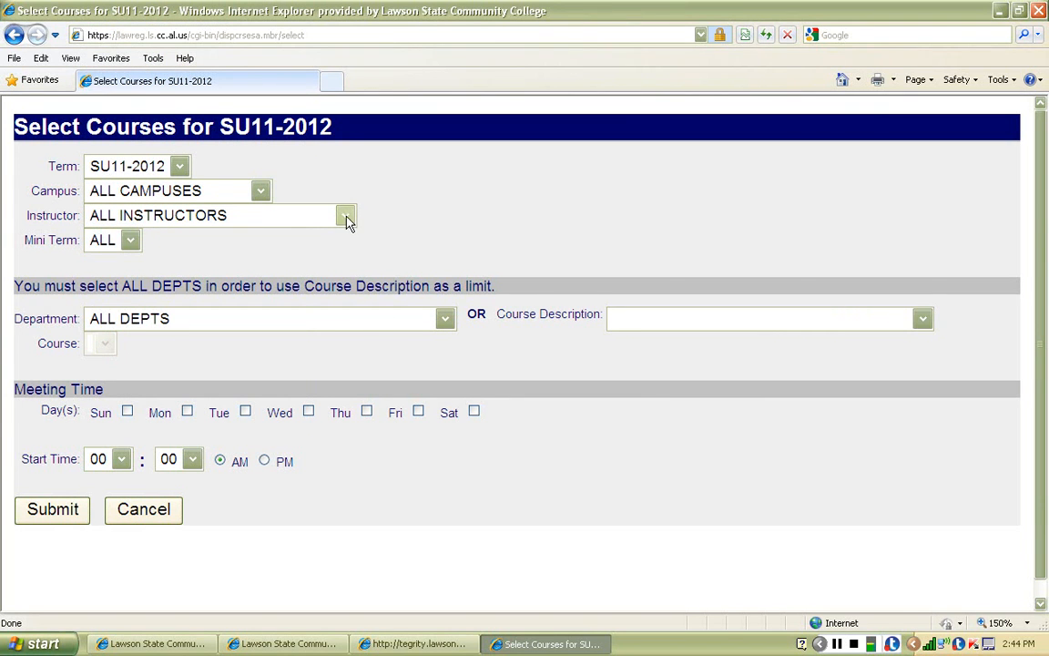
{"action": "left_click", "coordinate": [346, 215]}
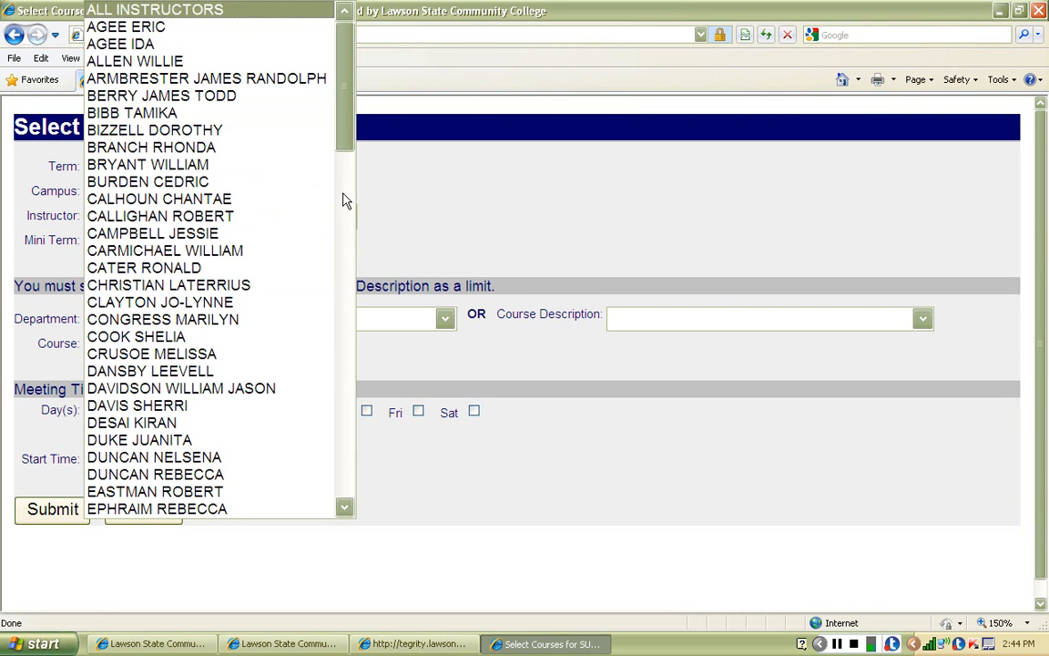
{"action": "left_click", "coordinate": [160, 302]}
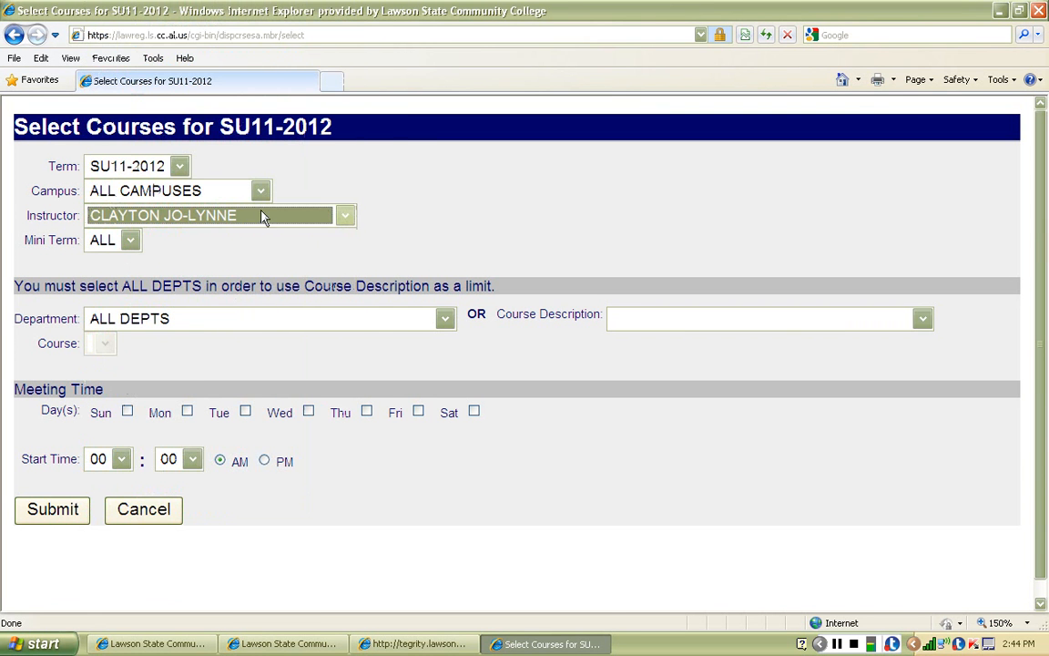
{"action": "left_click", "coordinate": [51, 511]}
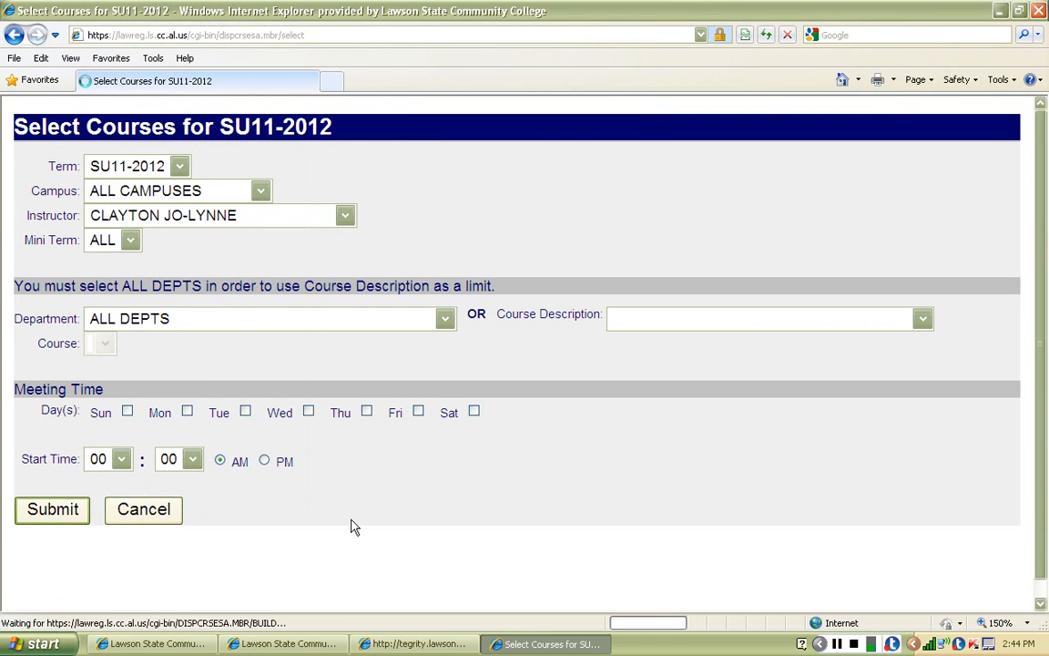
{"action": "left_click", "coordinate": [51, 510]}
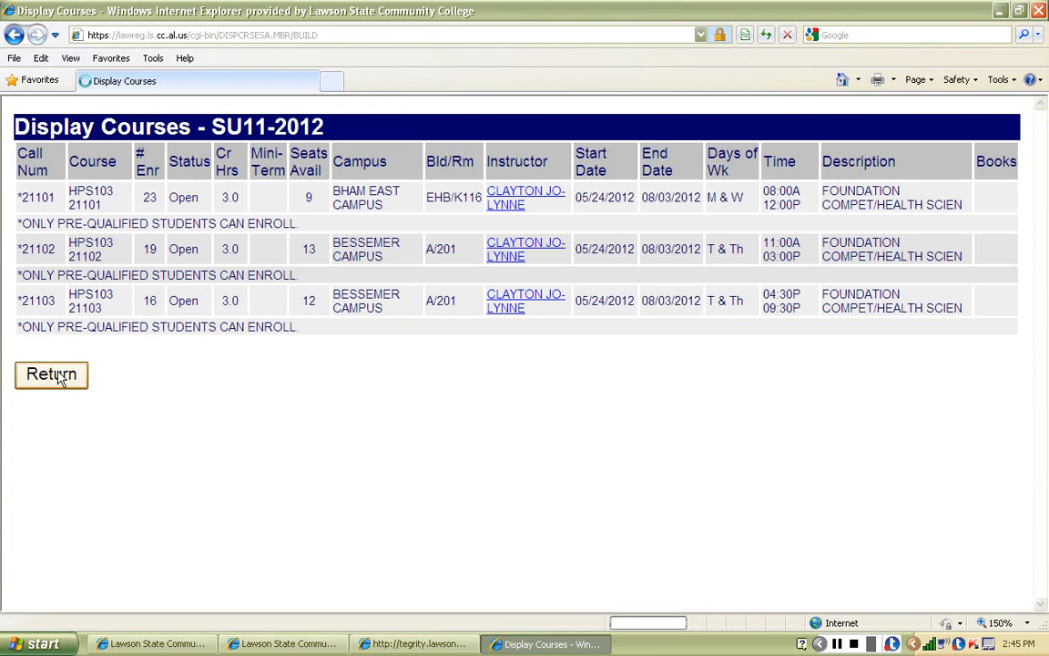
Return to the form and search BUS - BUSINESS, listing its sections with open and canceled statuses.
{"action": "left_click", "coordinate": [51, 375]}
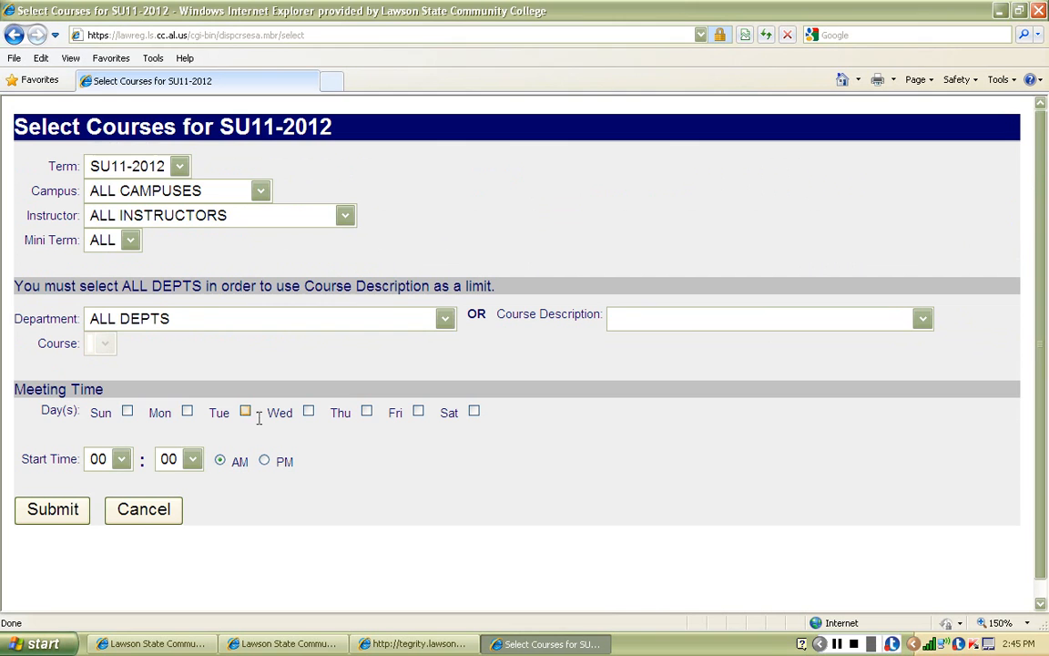
{"action": "left_click", "coordinate": [445, 318]}
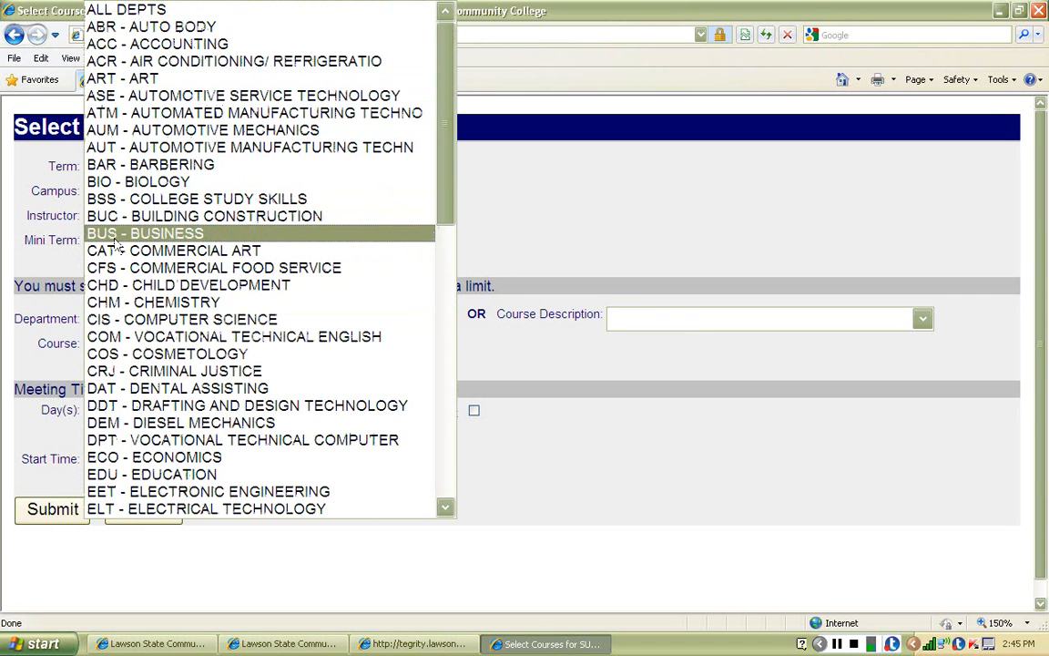
{"action": "left_click", "coordinate": [146, 233]}
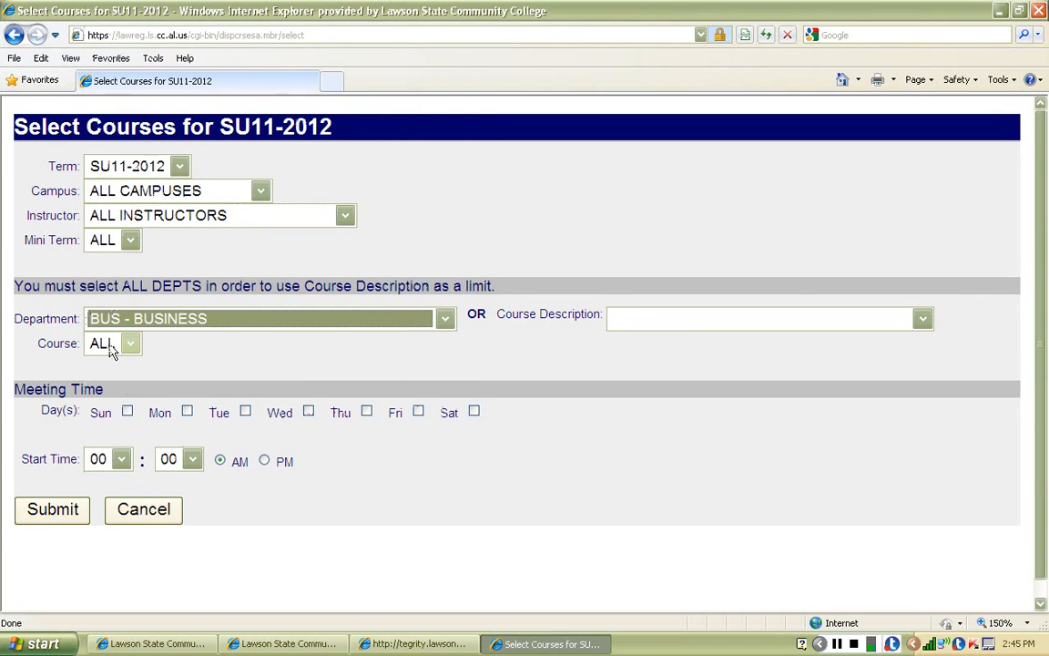
{"action": "left_click", "coordinate": [51, 510]}
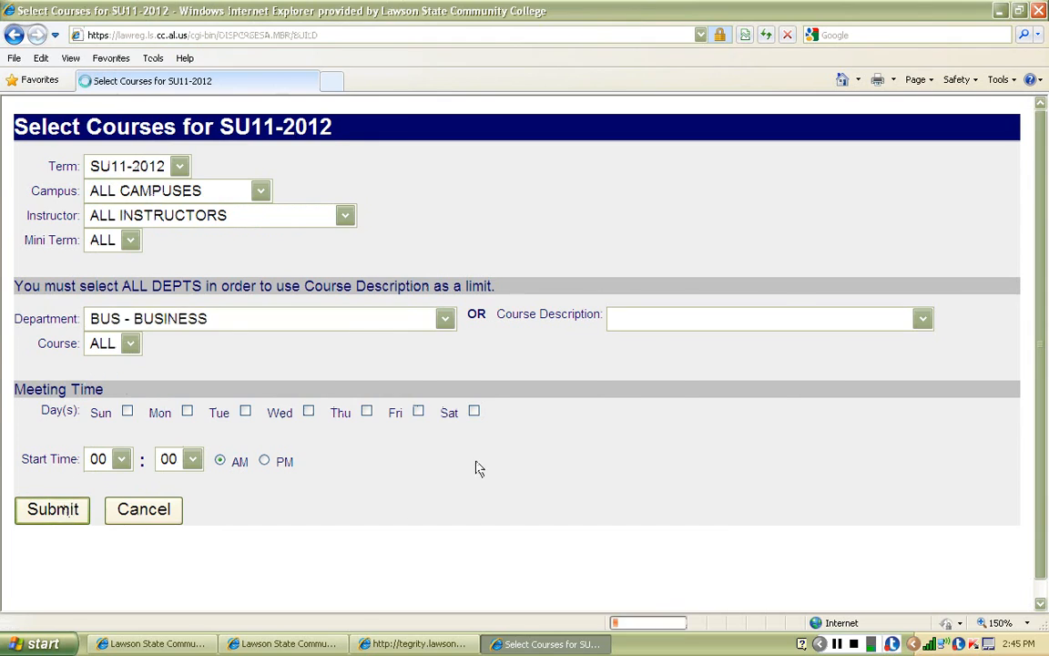
{"action": "left_click", "coordinate": [51, 510]}
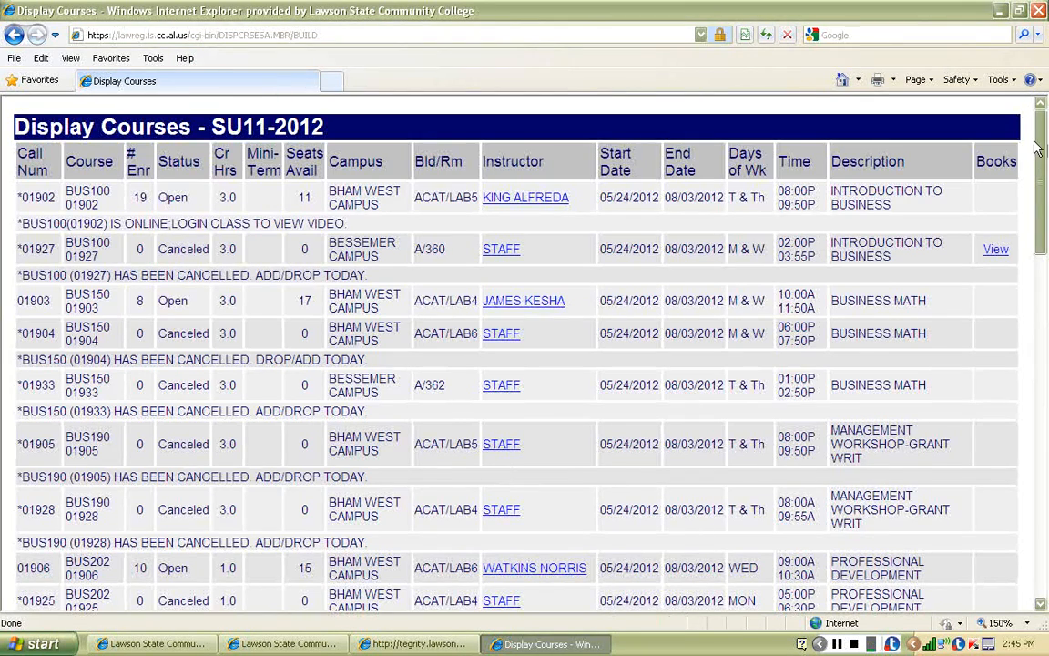
{"action": "scroll", "scroll_direction": "down", "scroll_amount": 3}
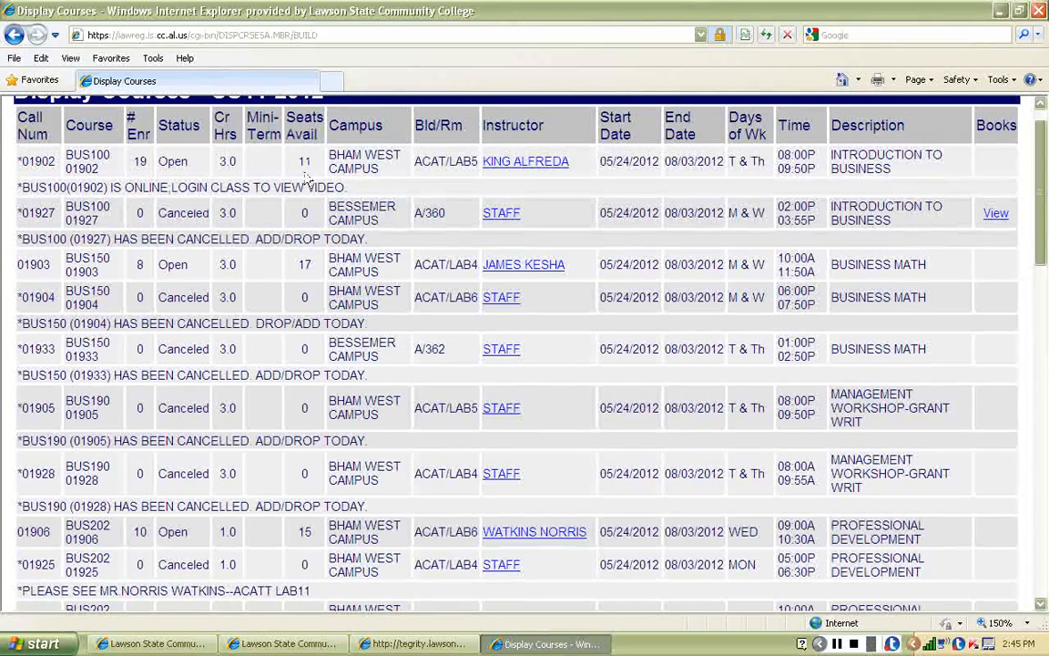
{"action": "scroll", "scroll_direction": "down", "scroll_amount": 3}
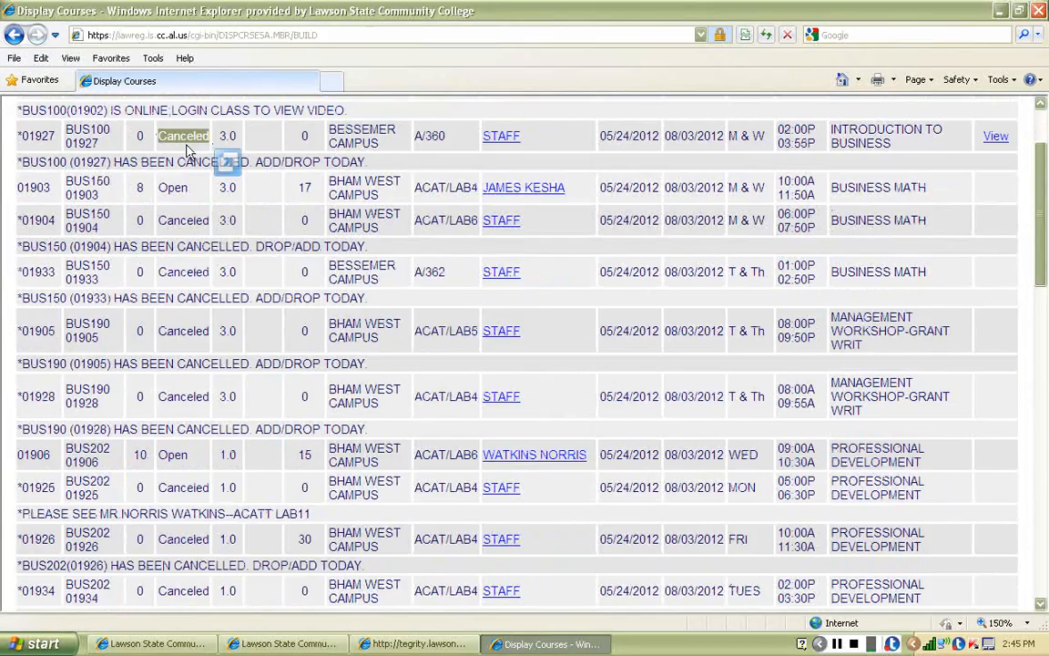
{"action": "scroll", "scroll_direction": "down", "scroll_amount": 3}
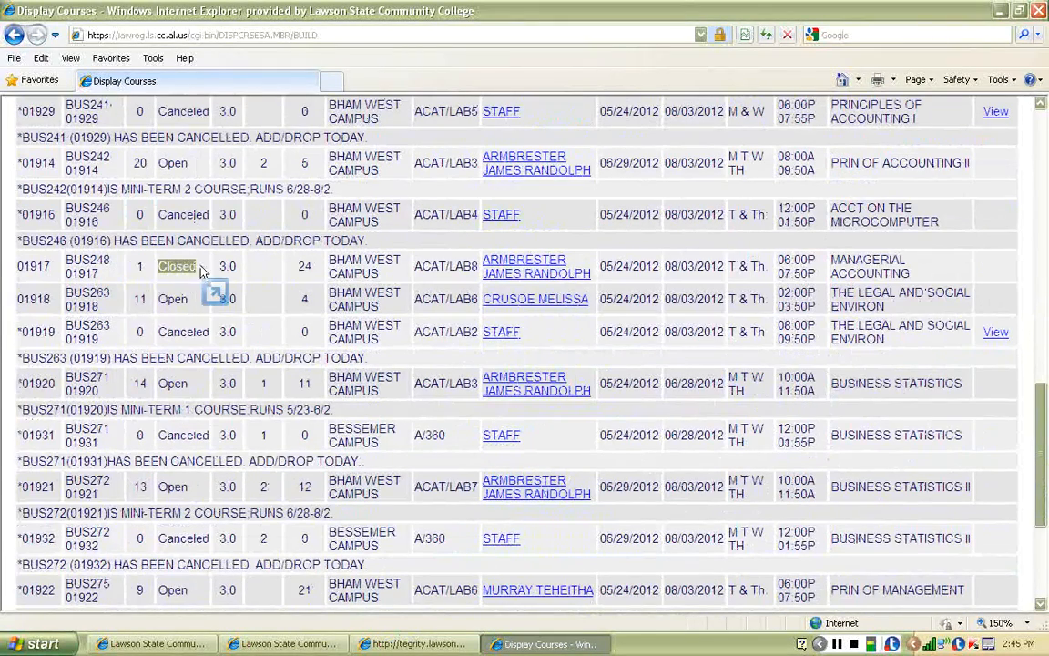
{"action": "mouse_move", "coordinate": [202, 277]}
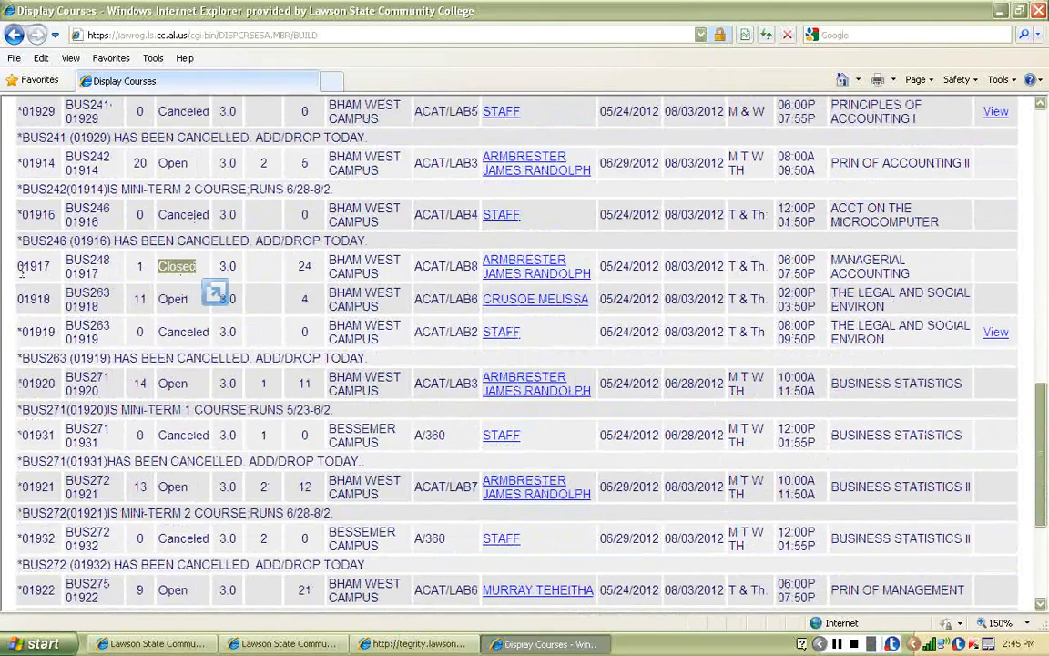
{"action": "mouse_move", "coordinate": [150, 277]}
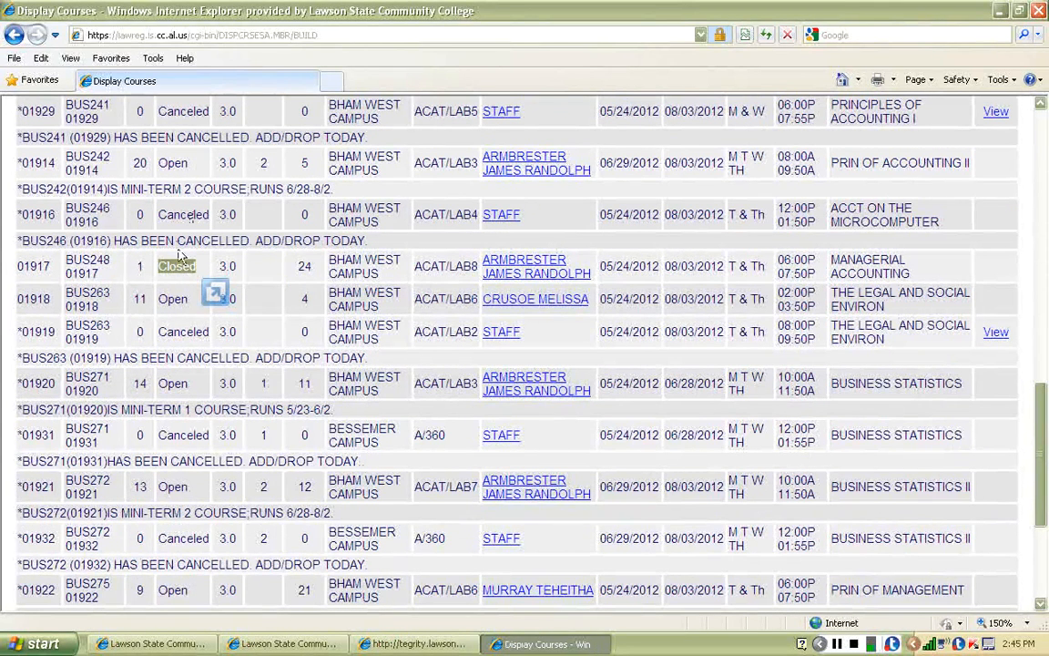
{"action": "mouse_move", "coordinate": [157, 280]}
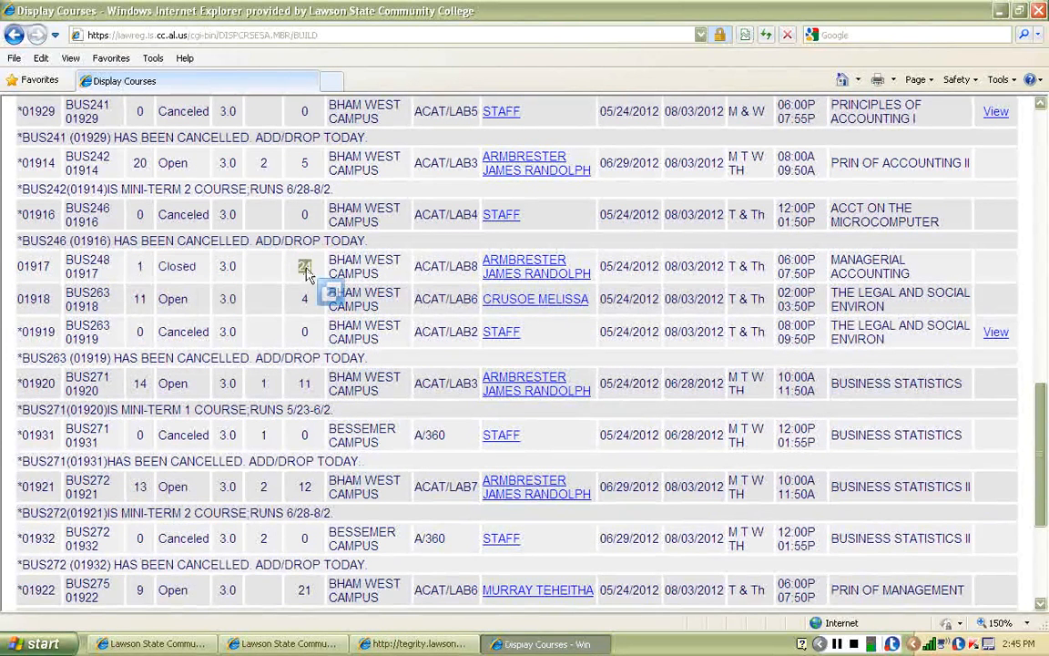
{"action": "mouse_move", "coordinate": [306, 277]}
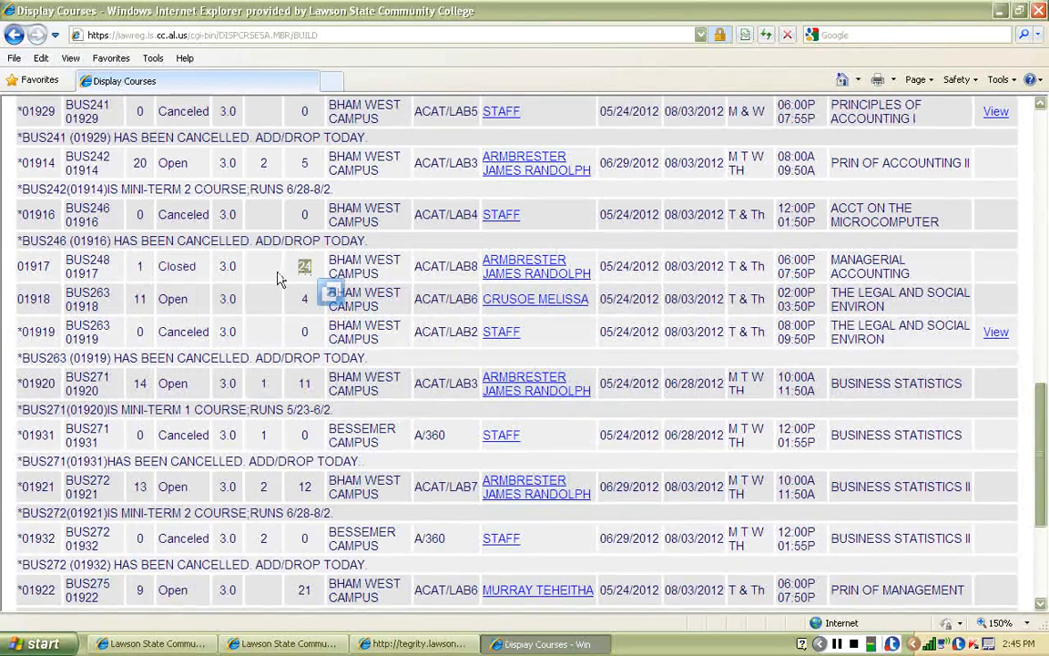
{"action": "mouse_move", "coordinate": [208, 277]}
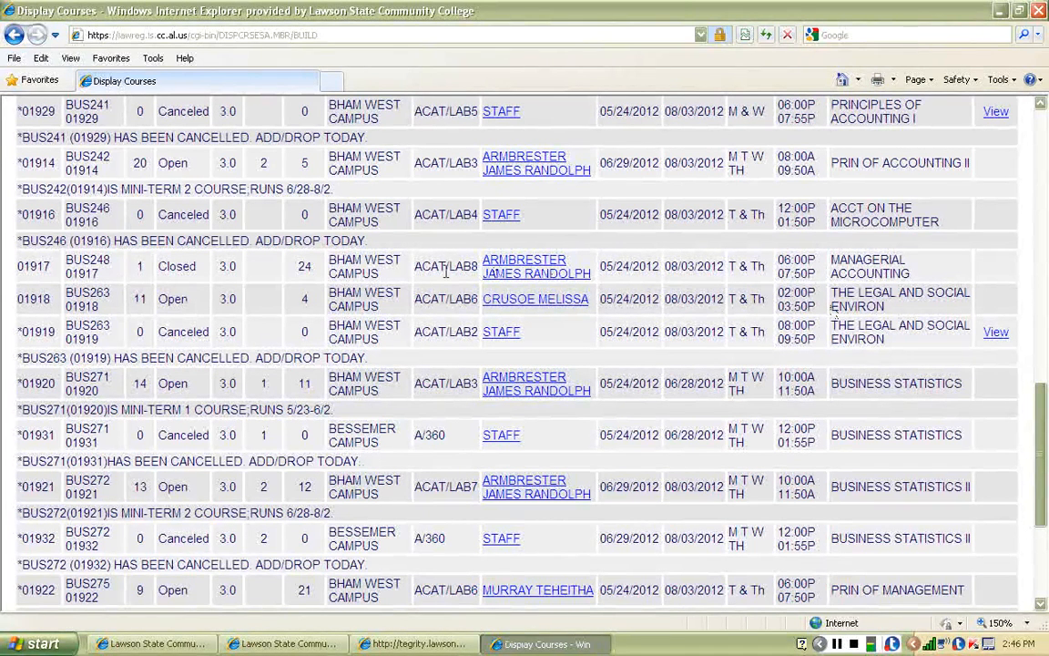
{"action": "double_click", "coordinate": [445, 266]}
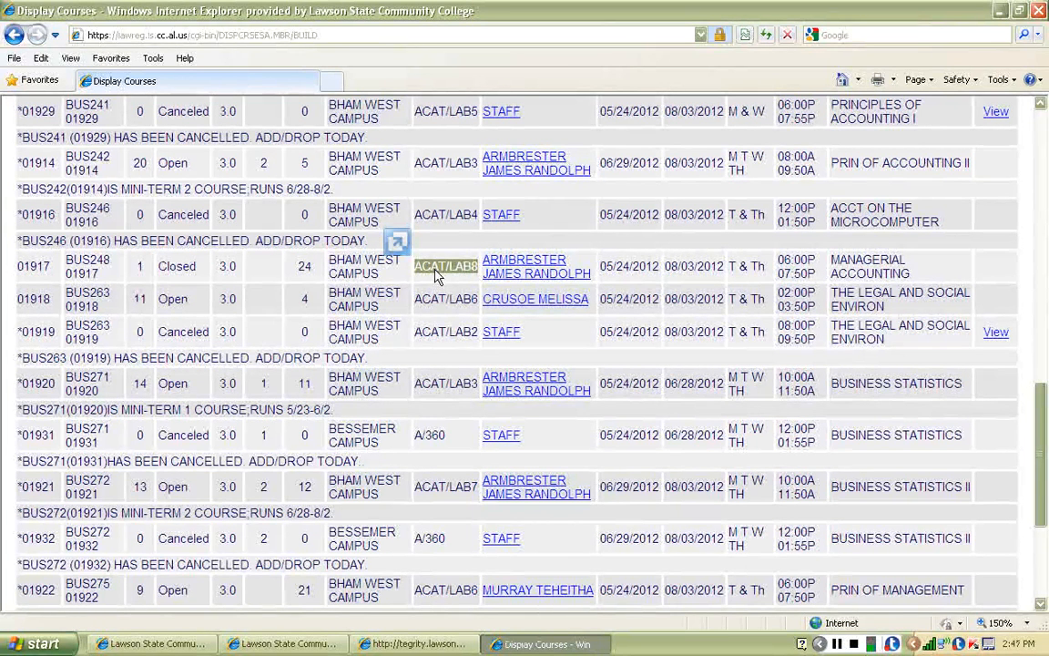
{"action": "mouse_move", "coordinate": [565, 277]}
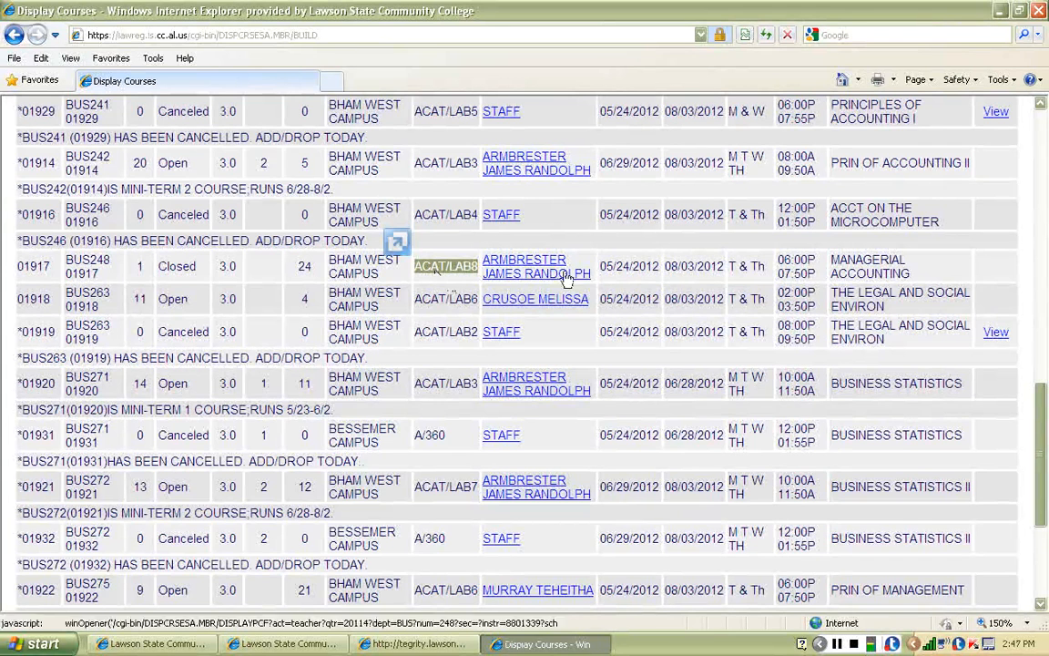